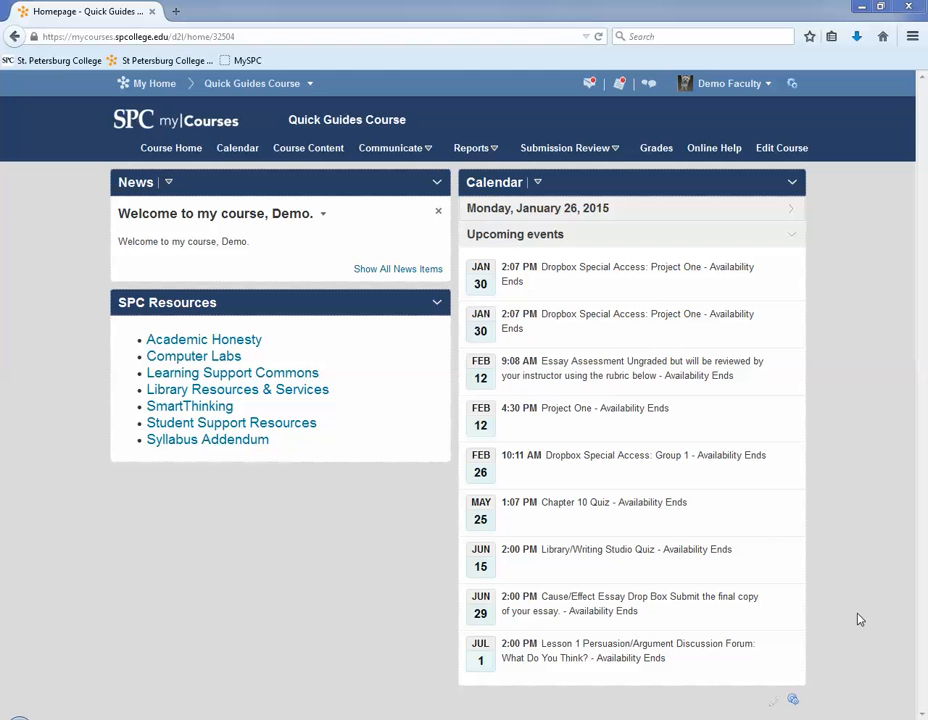
# - Go to the course's Dropbox Folders page via the Submission Review menu
pyautogui.click(568, 148)
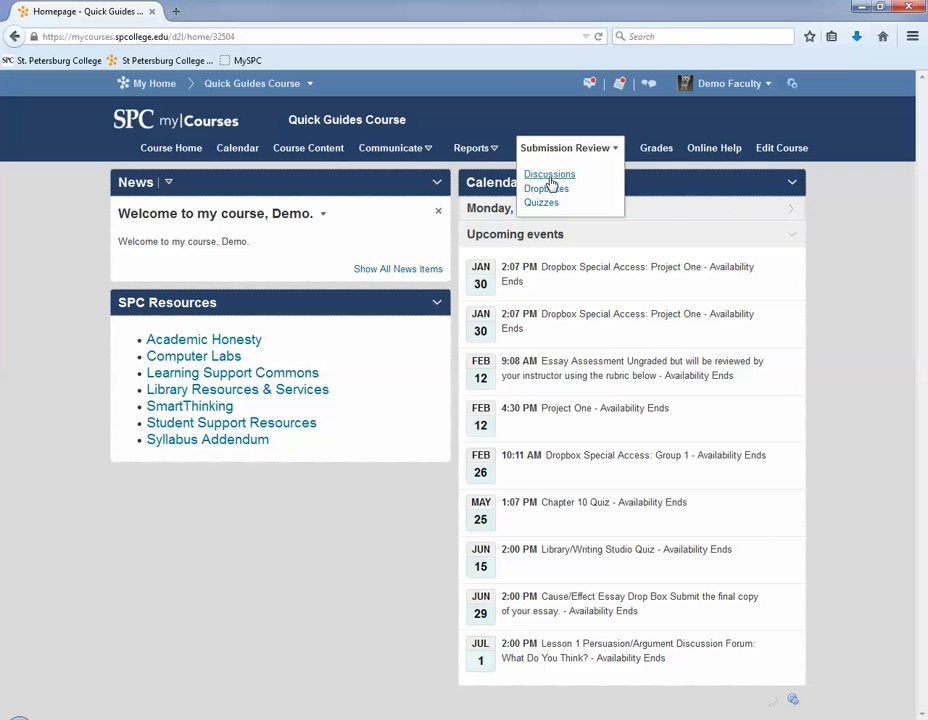
pyautogui.click(546, 188)
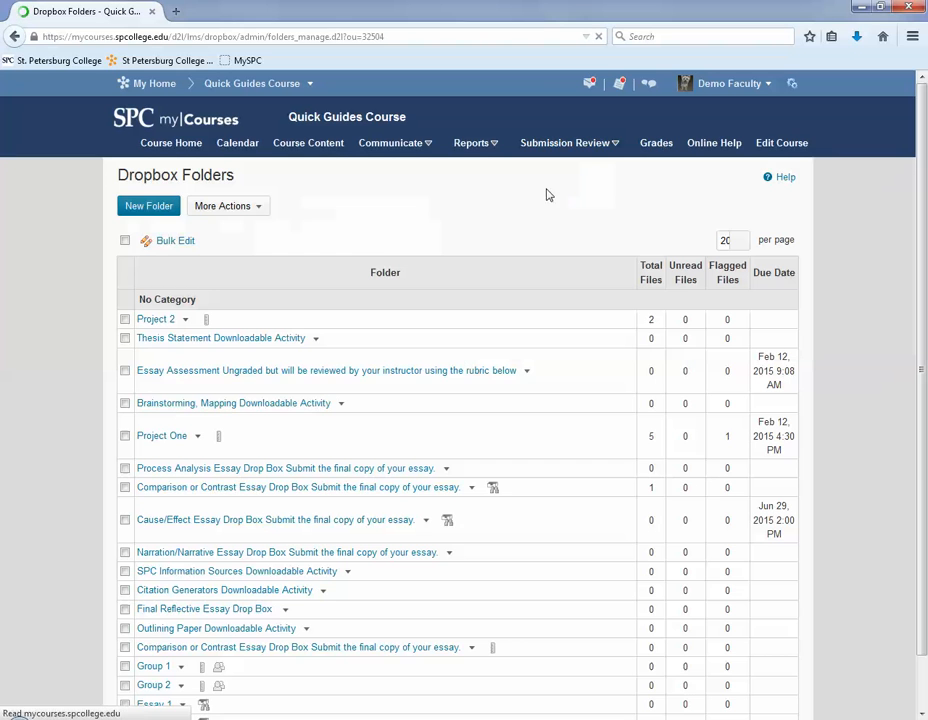
pyautogui.moveTo(156, 320)
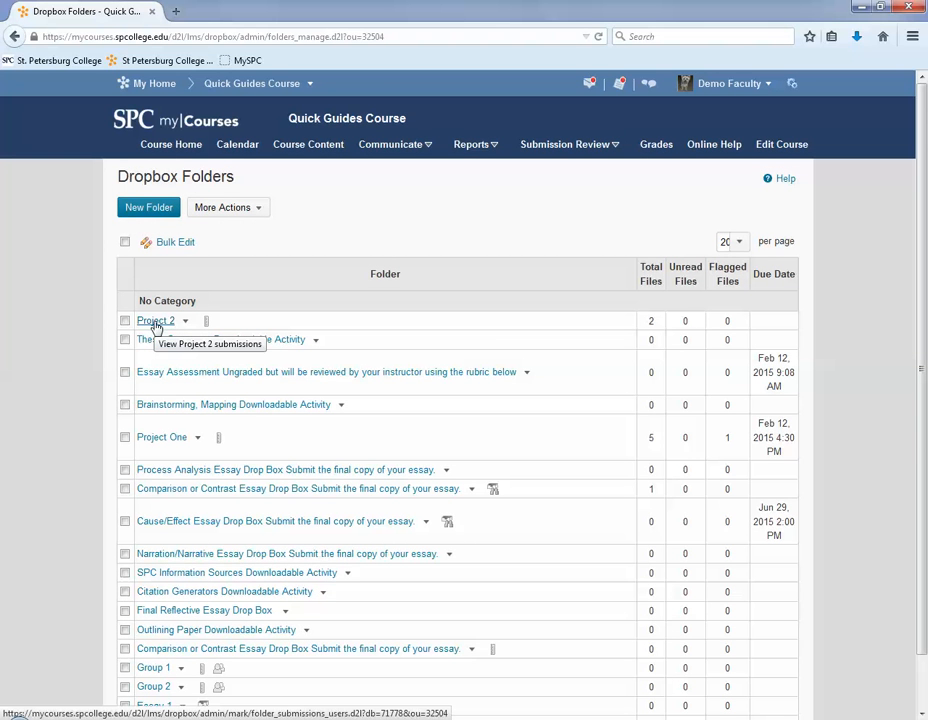
pyautogui.moveTo(156, 320)
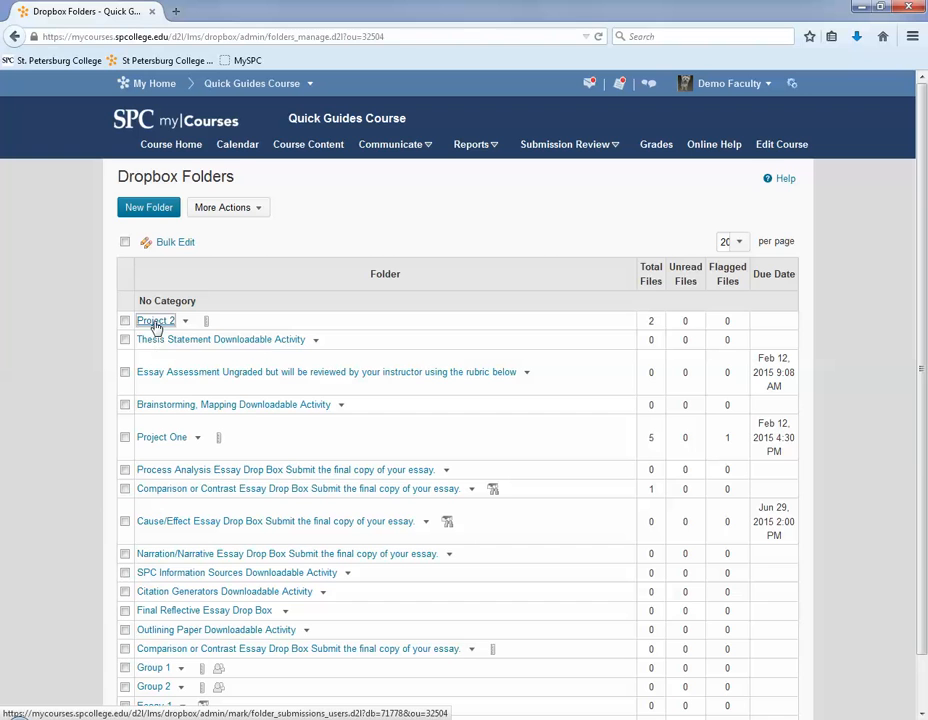
# - Download all checked Project 2 submissions as a single zip file
pyautogui.click(154, 320)
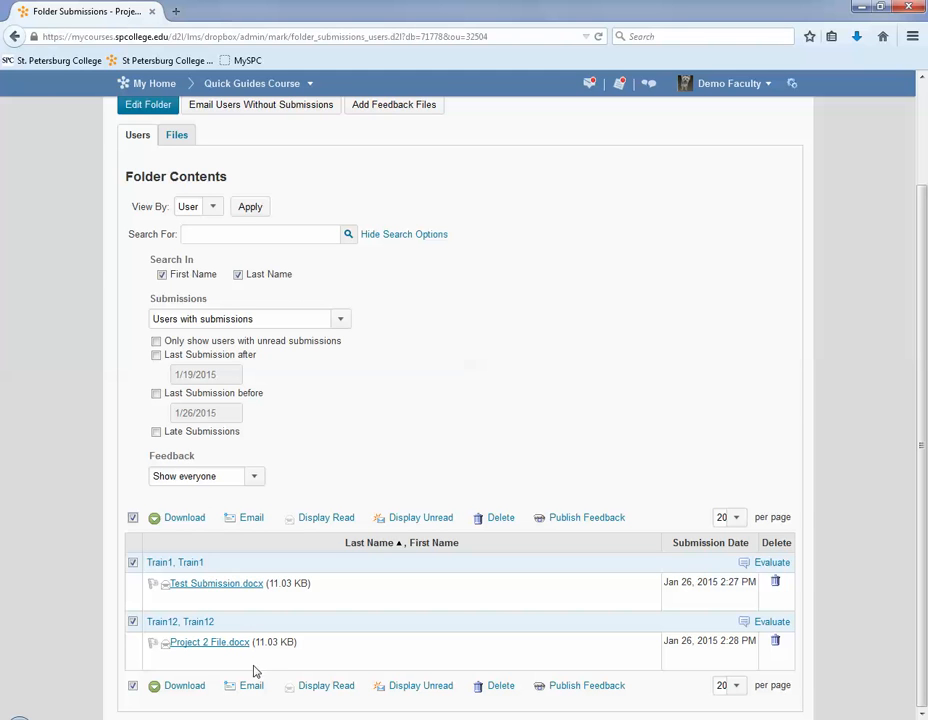
pyautogui.moveTo(184, 520)
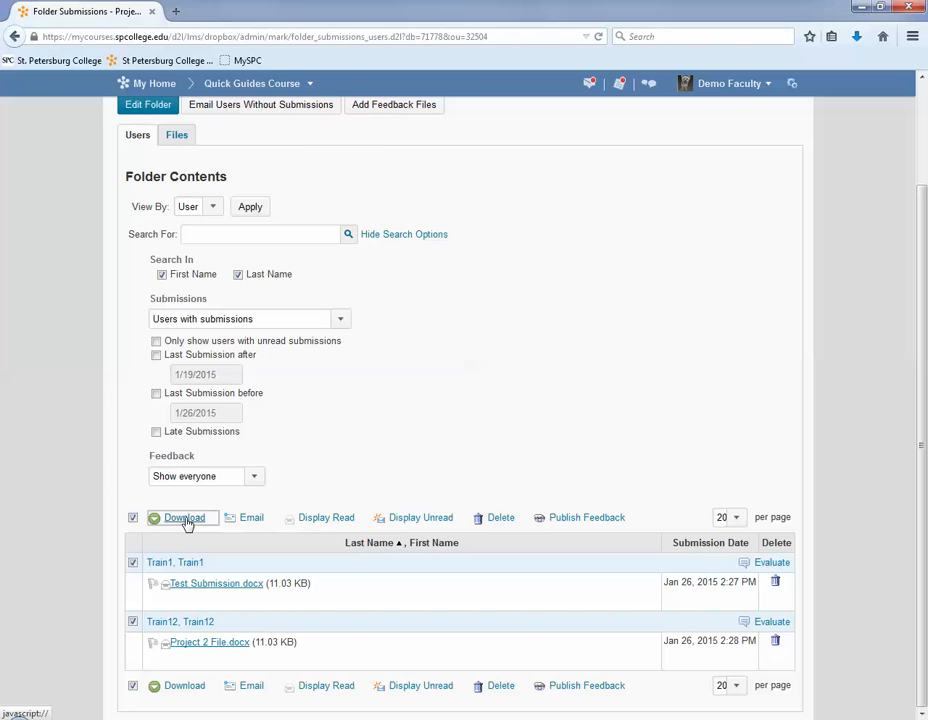
pyautogui.click(184, 516)
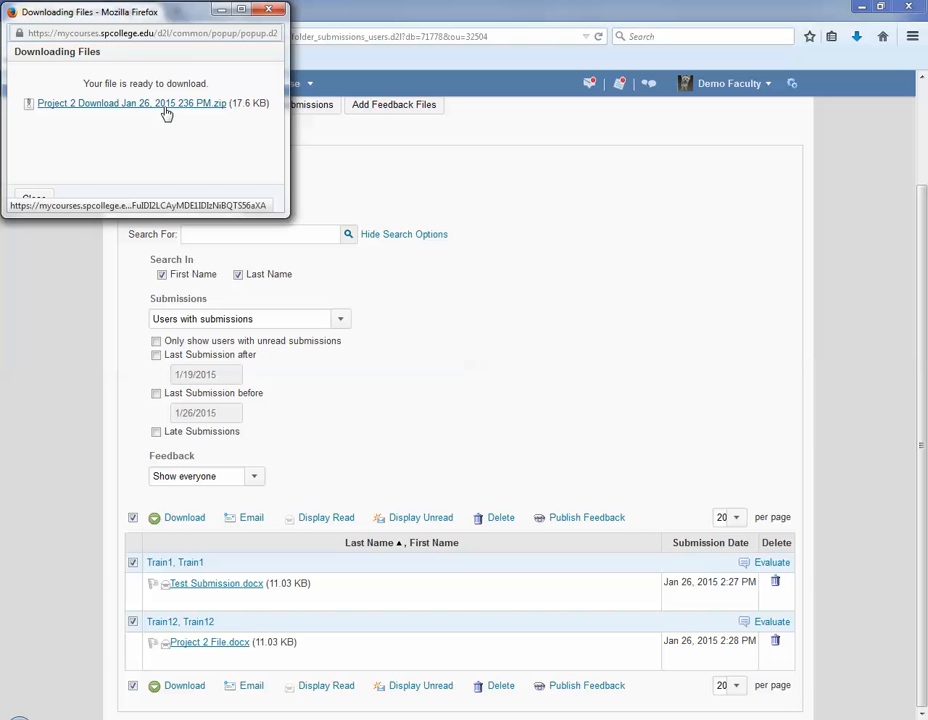
# - Save the Project 2 submissions zip from Firefox to the Windows desktop
pyautogui.click(132, 104)
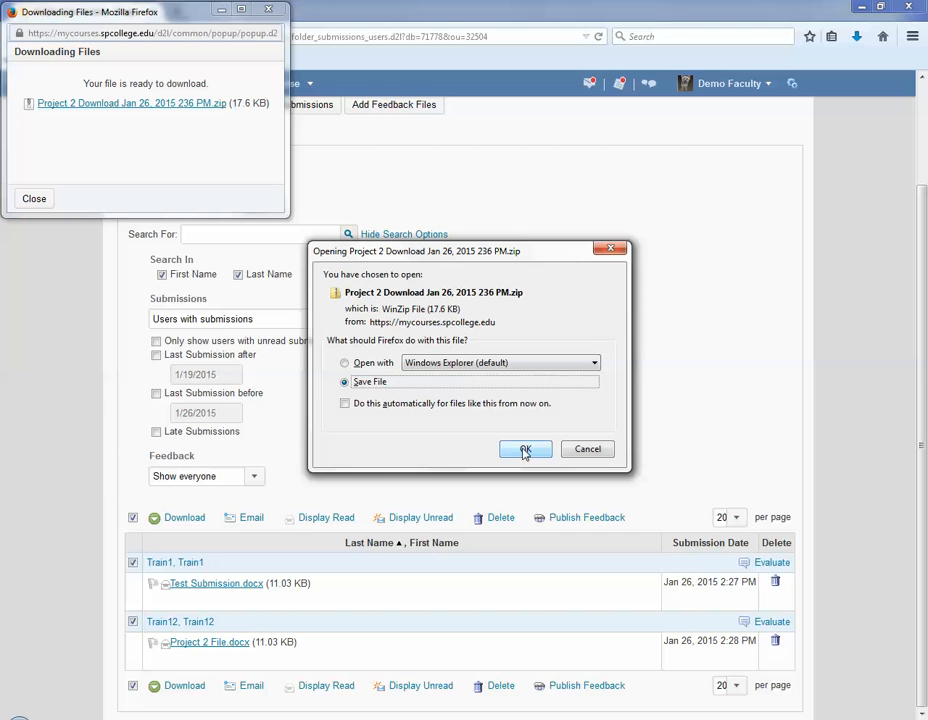
pyautogui.click(524, 448)
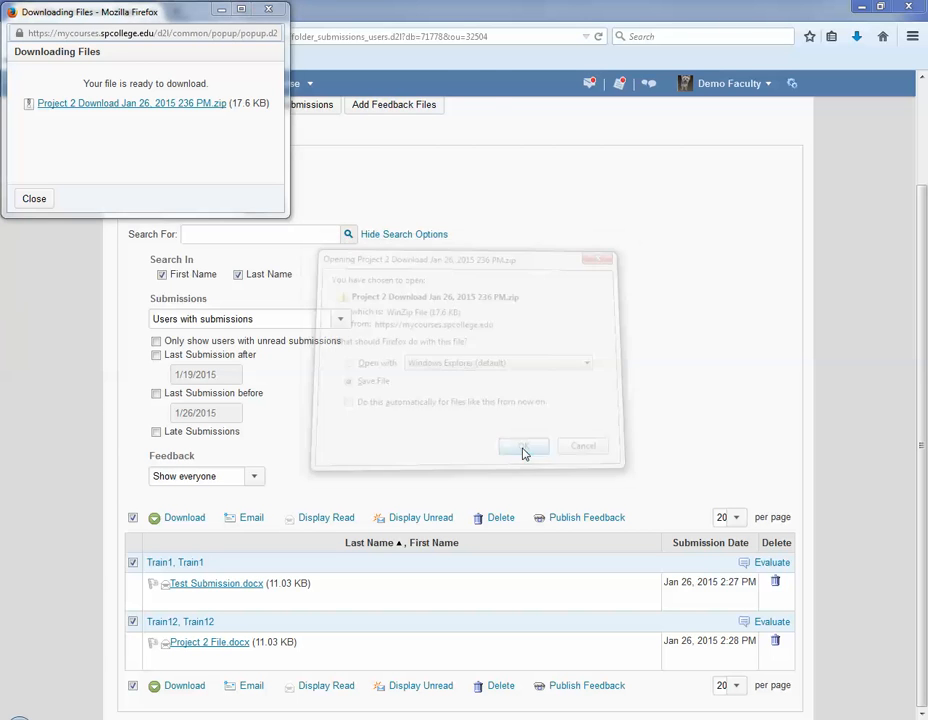
pyautogui.click(524, 446)
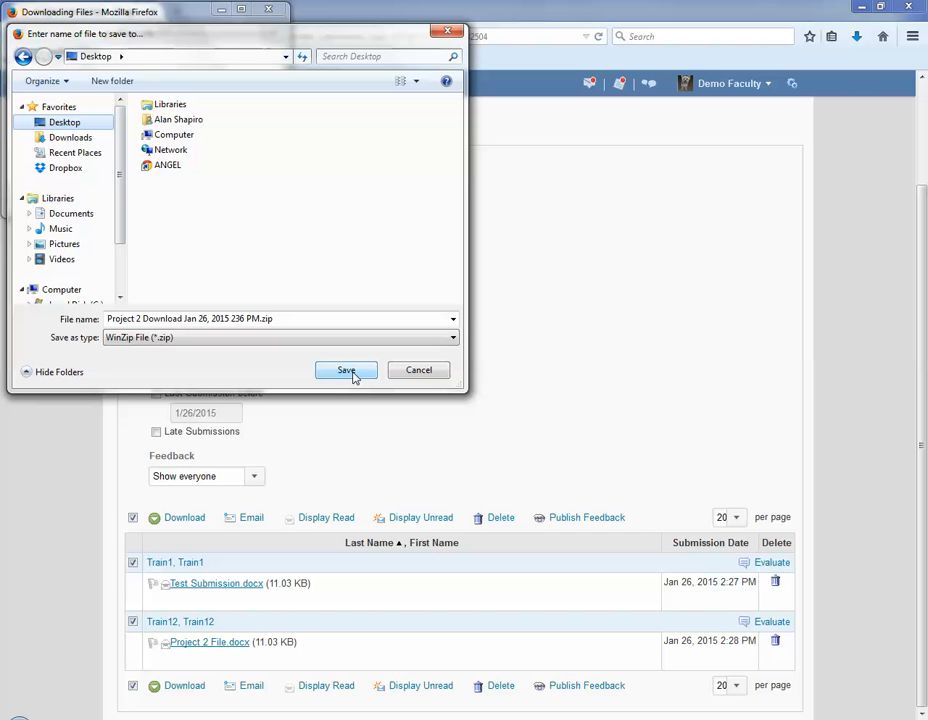
pyautogui.click(346, 370)
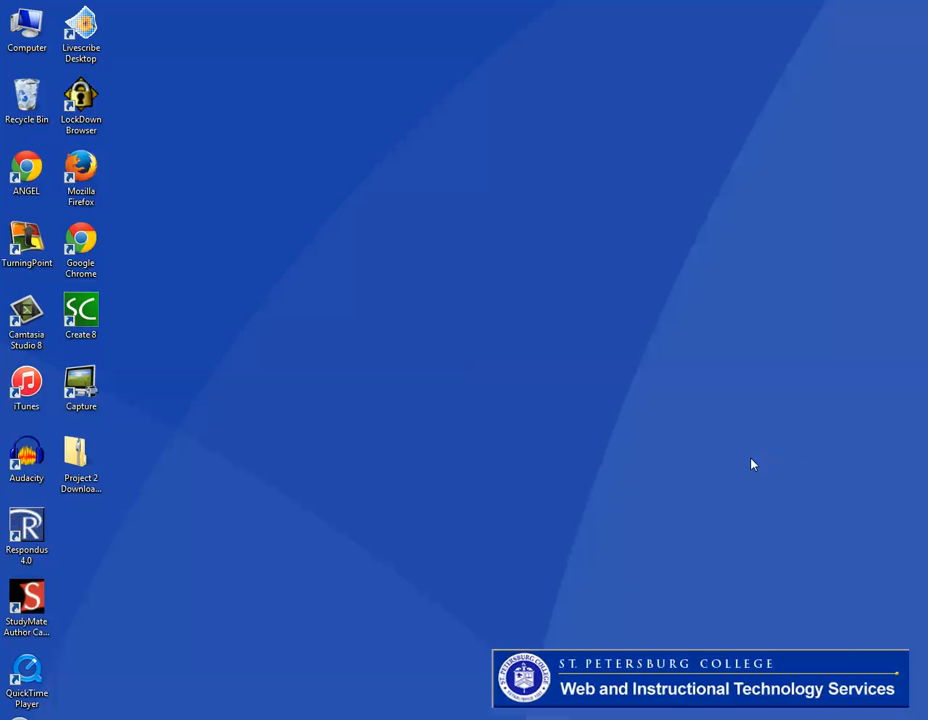
pyautogui.moveTo(668, 436)
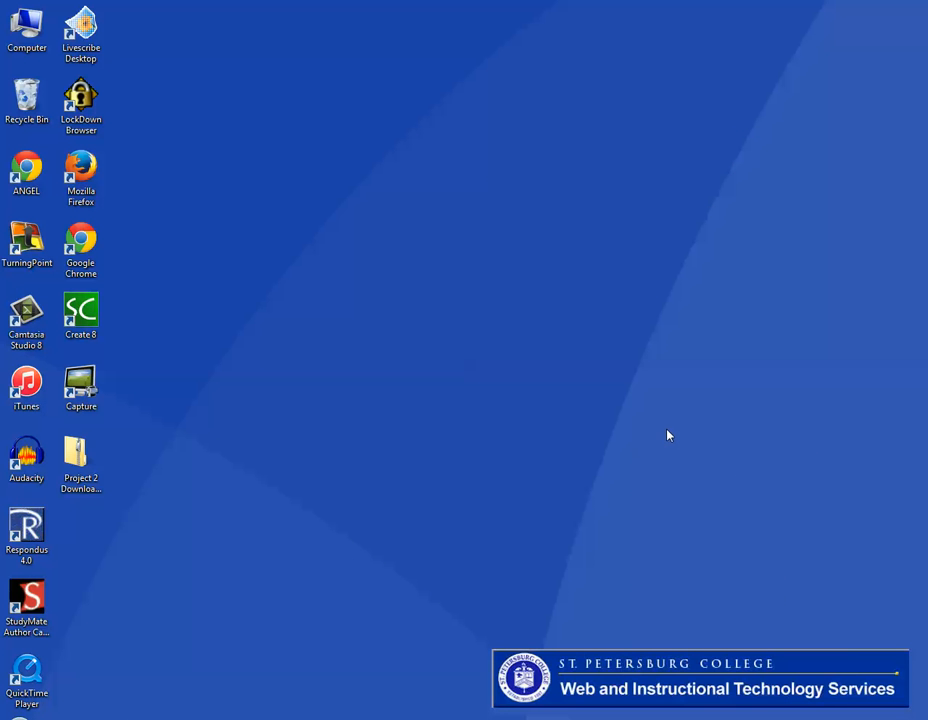
pyautogui.moveTo(660, 432)
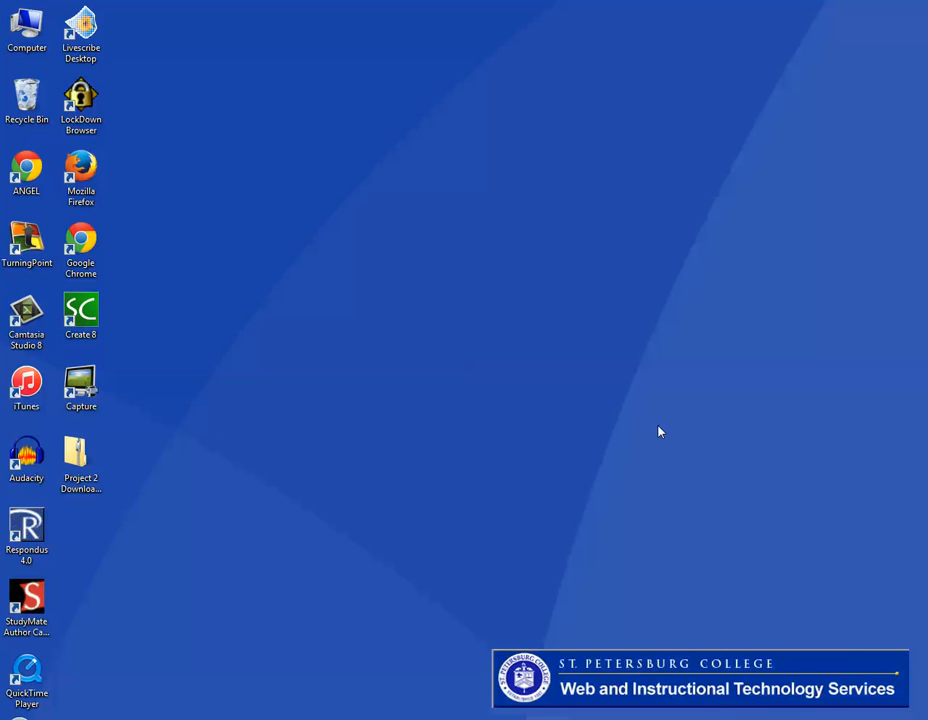
pyautogui.moveTo(296, 468)
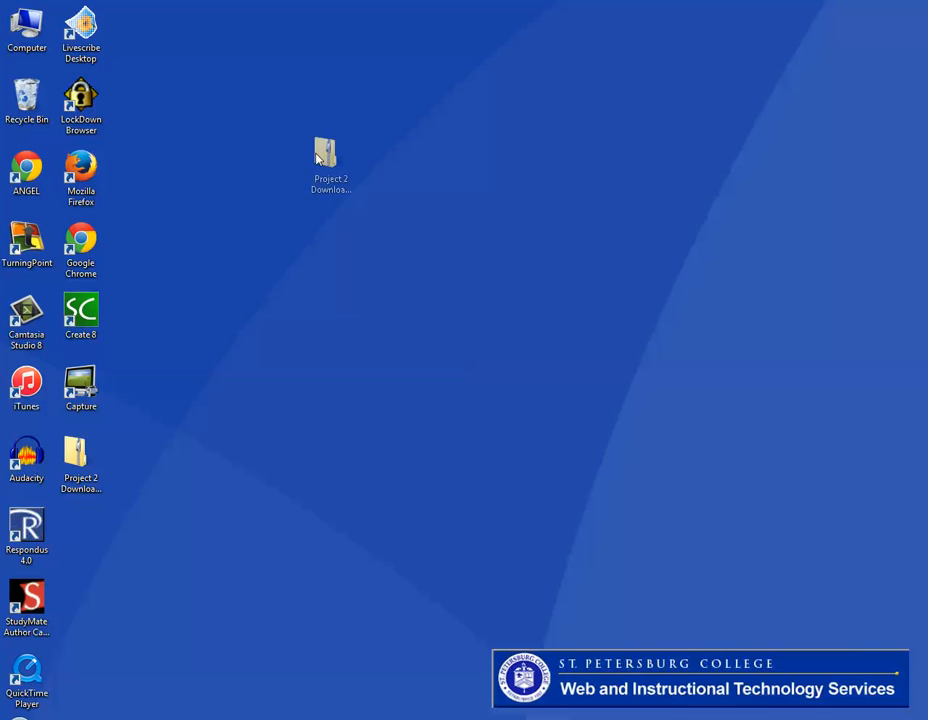
# - Extract the downloaded Project 2 zip into the suggested folder on the desktop
pyautogui.rightClick(324, 156)
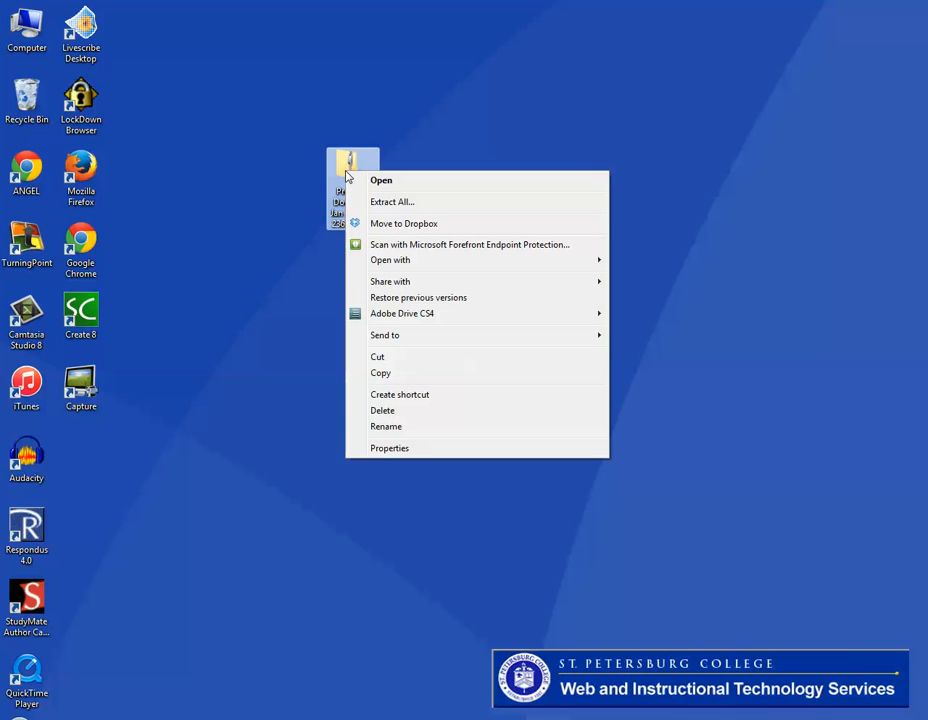
pyautogui.moveTo(392, 200)
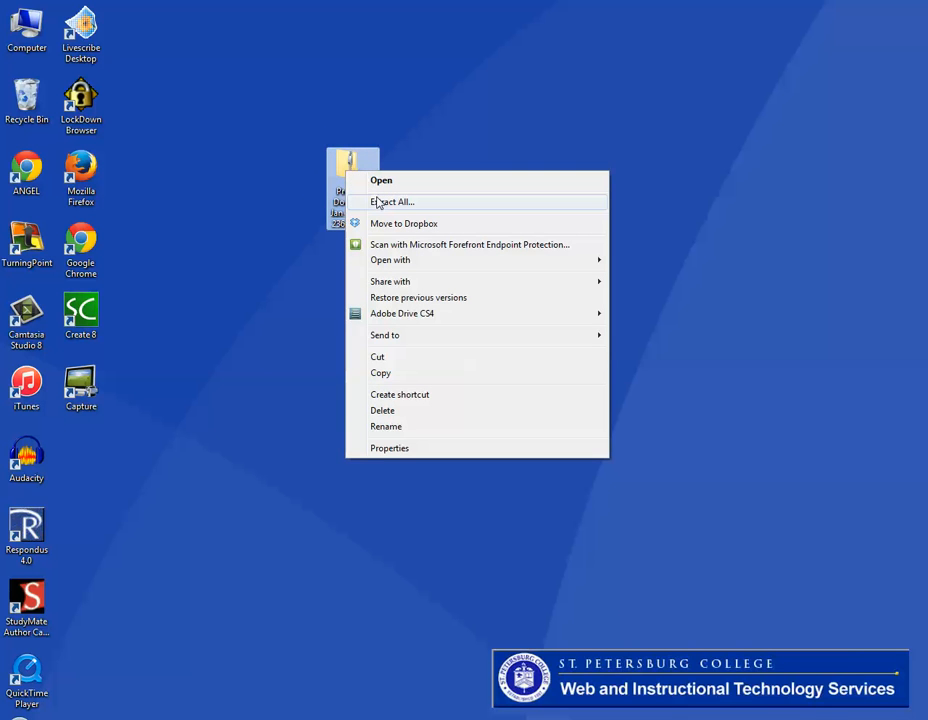
pyautogui.click(392, 200)
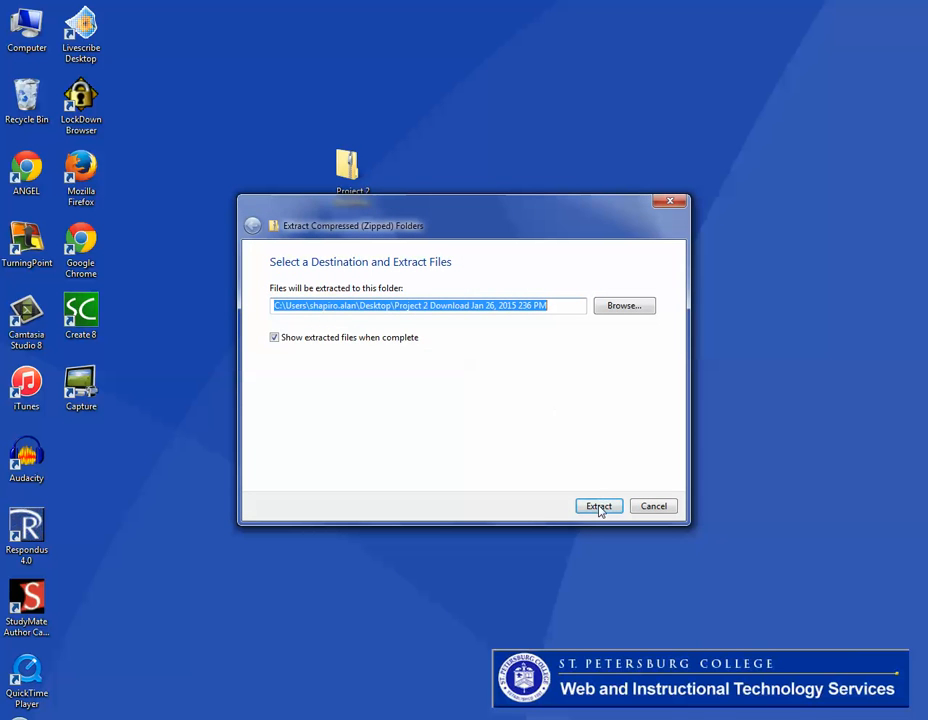
pyautogui.click(598, 506)
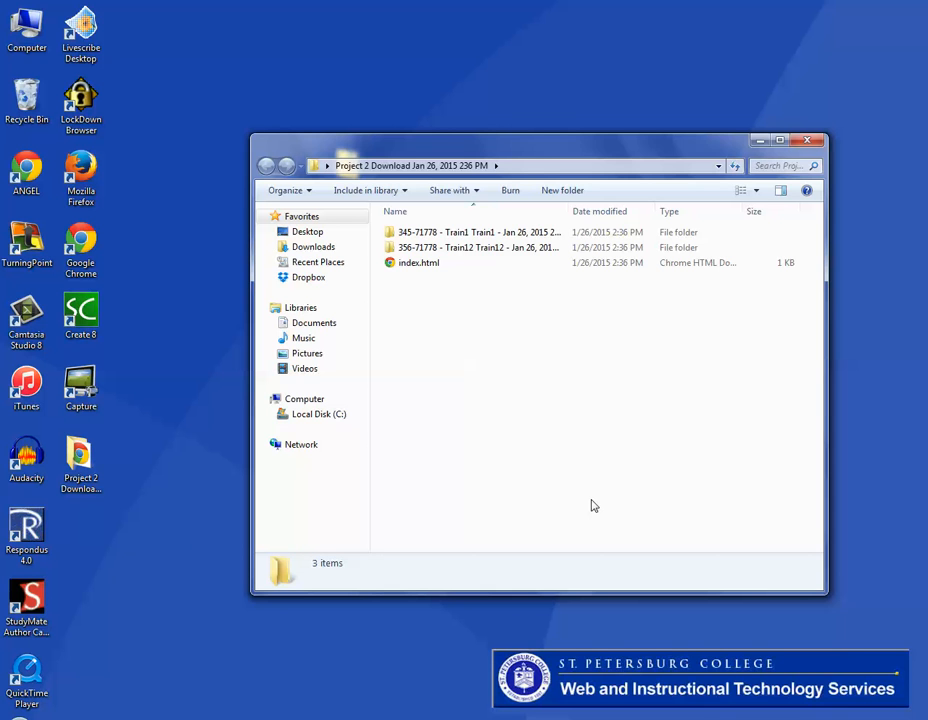
# - Open Test Submission.docx from the Train1 student folder in Word
pyautogui.click(430, 232)
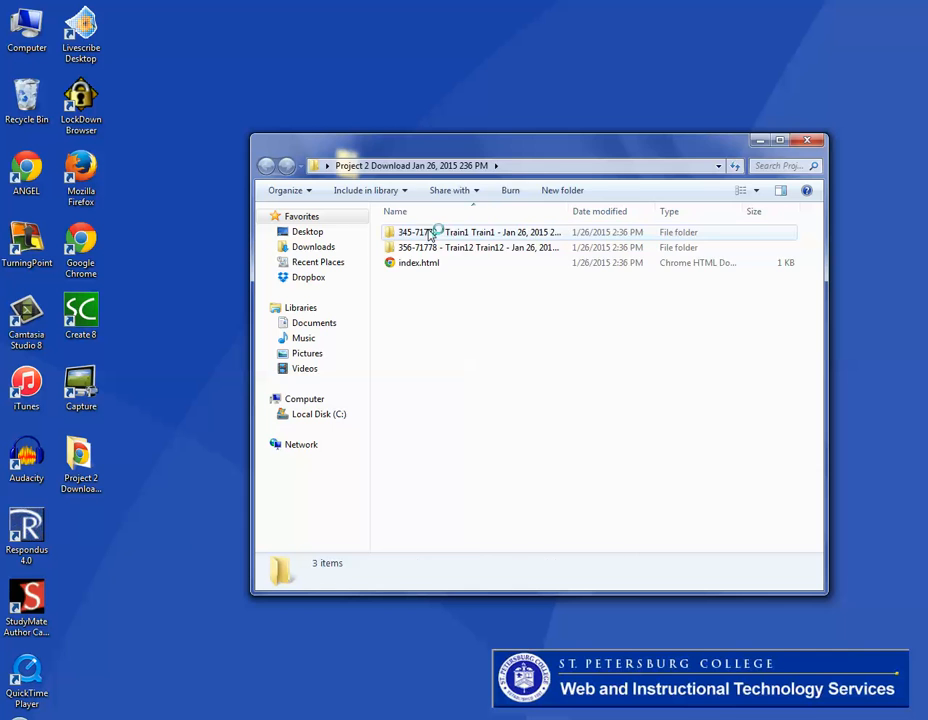
pyautogui.doubleClick(470, 232)
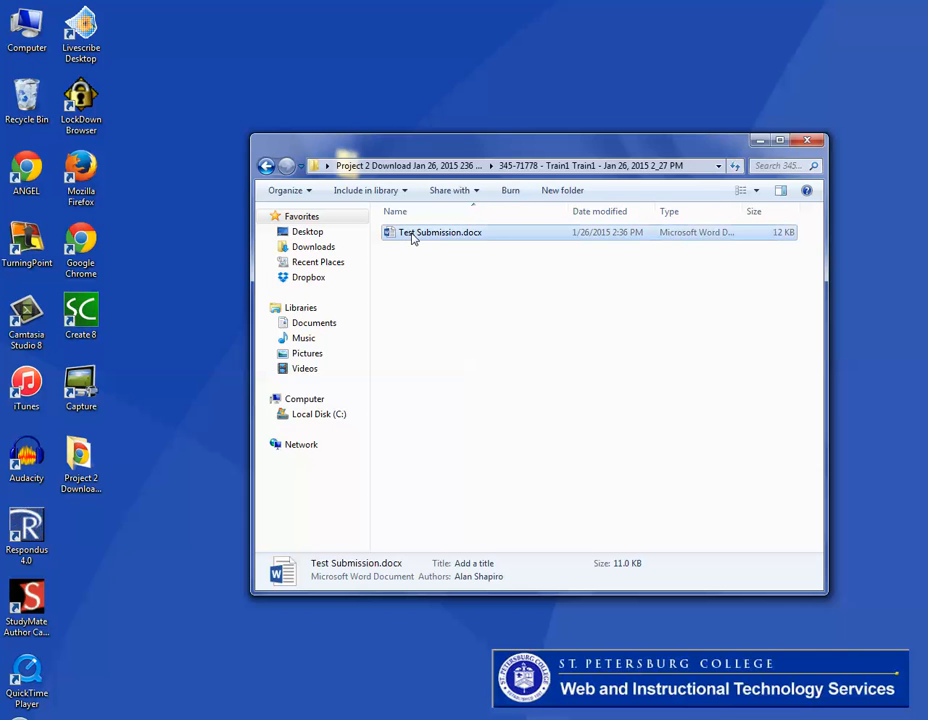
pyautogui.doubleClick(440, 232)
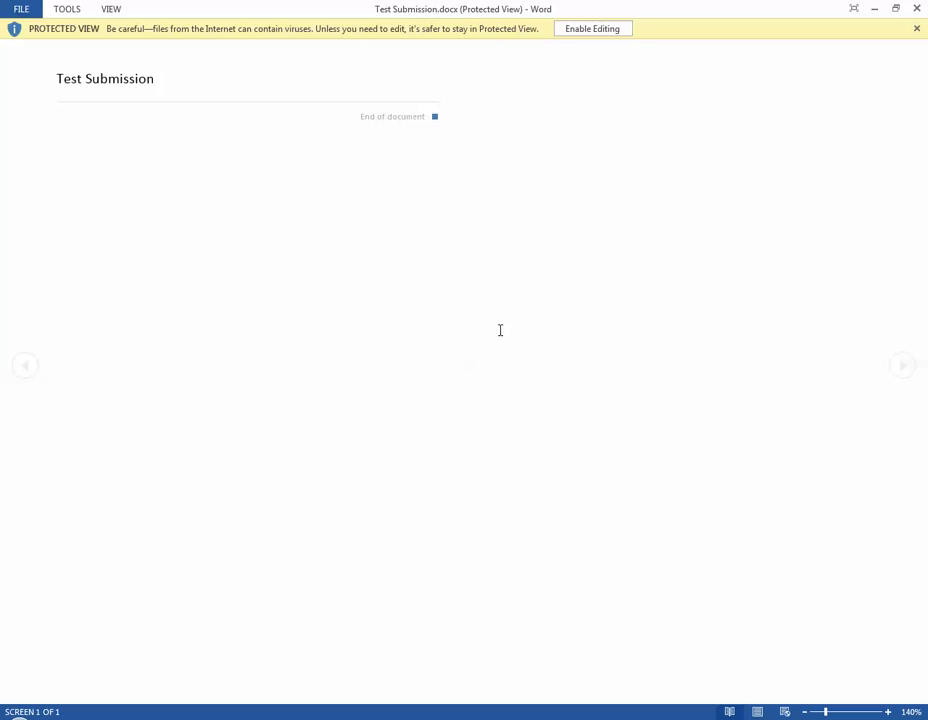
# - Enable editing, comment 'more' on the word Submission and save the document
pyautogui.click(592, 28)
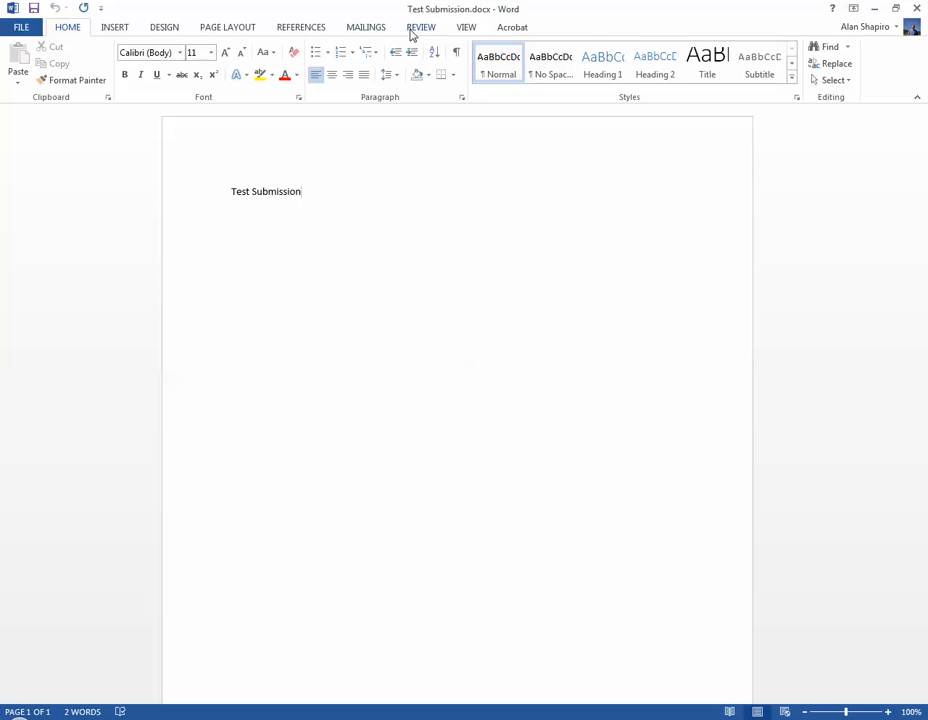
pyautogui.click(420, 28)
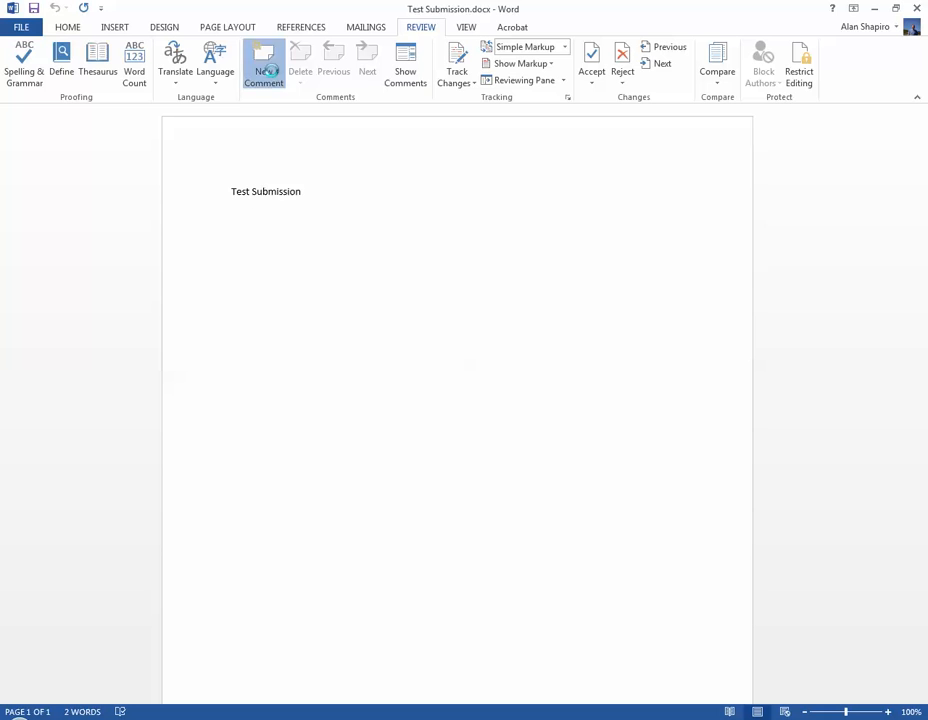
pyautogui.click(264, 64)
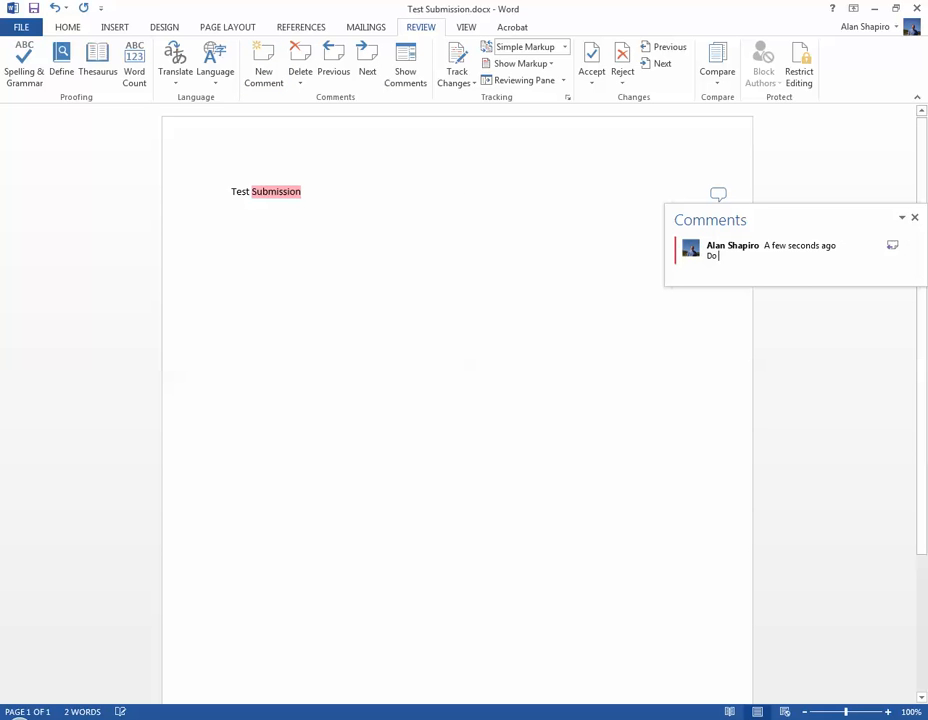
pyautogui.write('more')
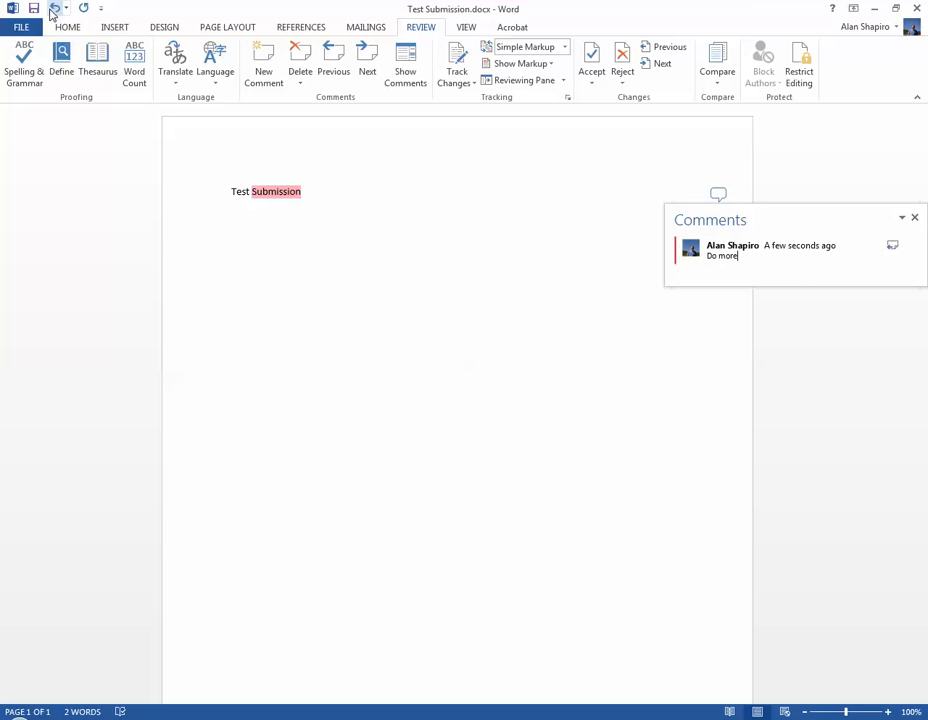
pyautogui.click(912, 216)
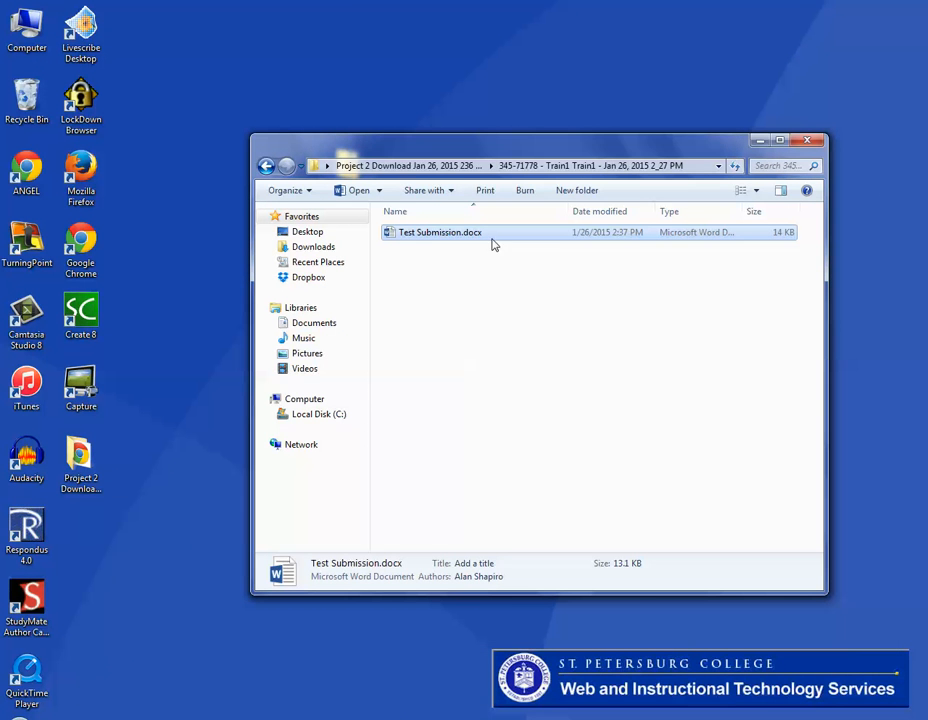
# - Return to the extracted download folder and open the Train12 student folder
pyautogui.click(266, 164)
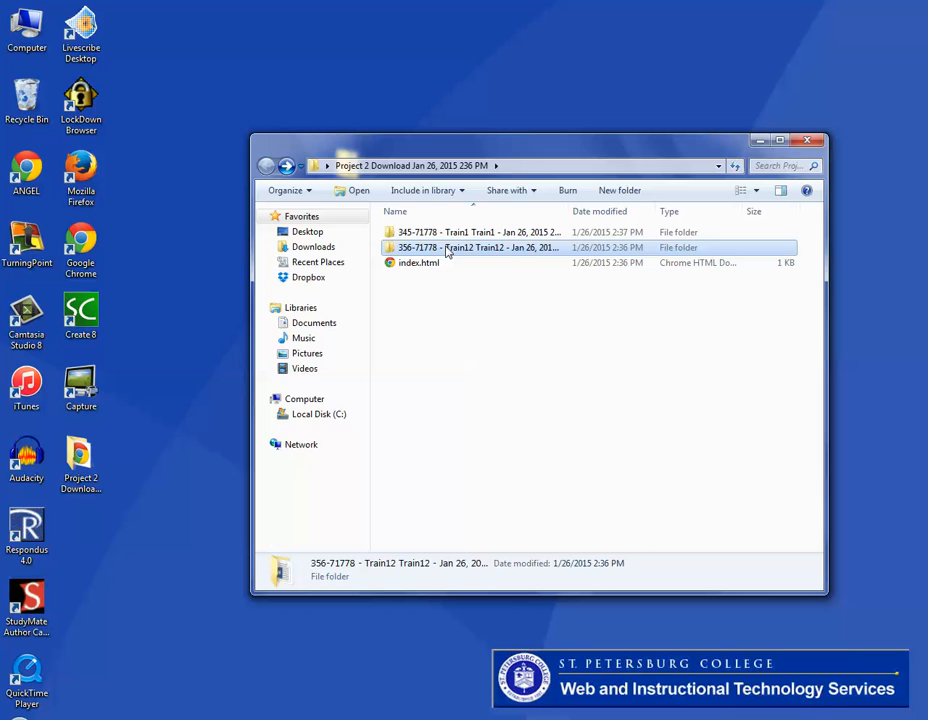
pyautogui.doubleClick(500, 248)
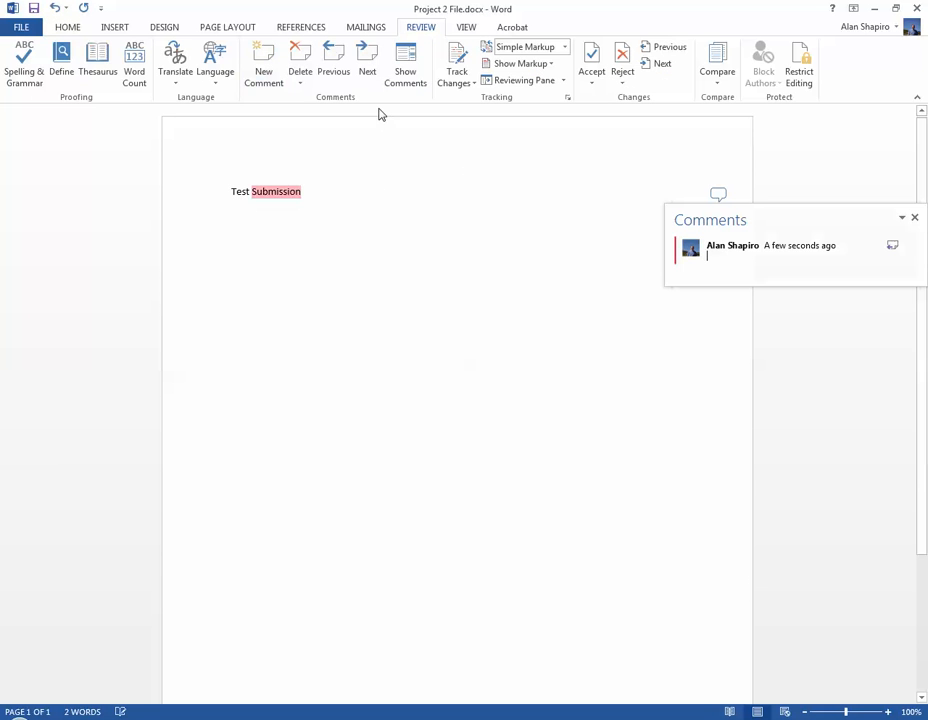
# - Comment 'More' on the word Submission in the second student's Project 2 File
pyautogui.write('More')
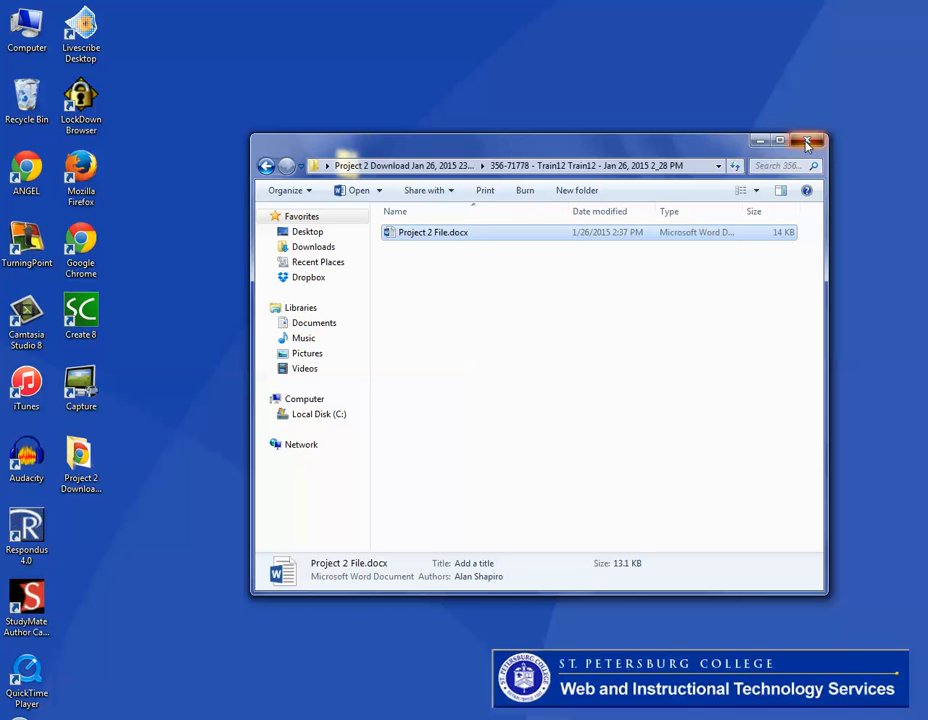
# - Send the marked-up Project 2 download folder to a compressed zip on the desktop
pyautogui.click(808, 140)
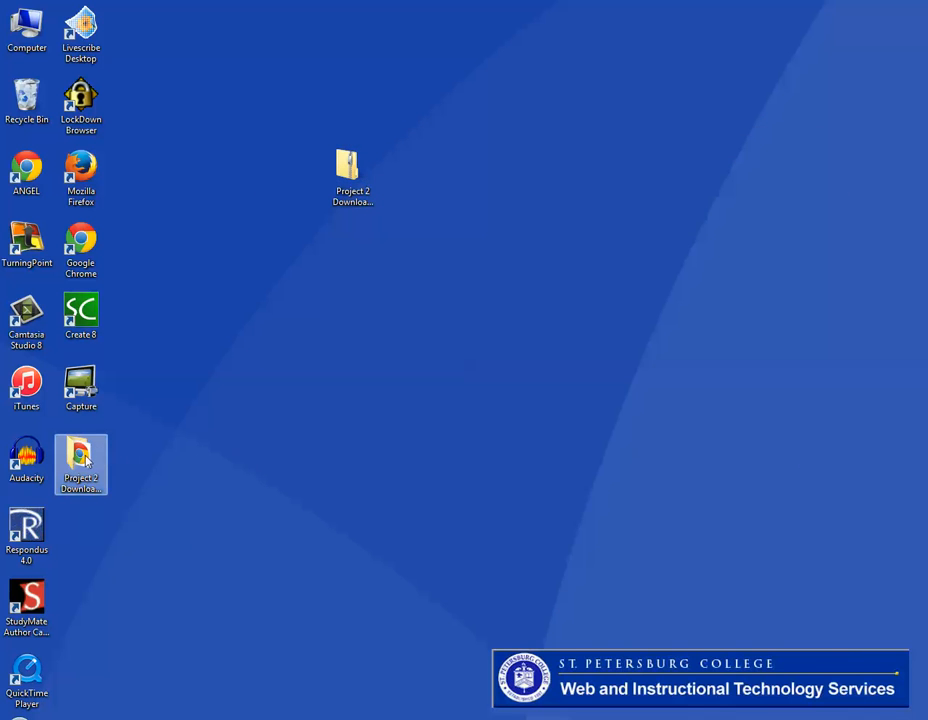
pyautogui.moveTo(80, 464); pyautogui.dragTo(460, 260)
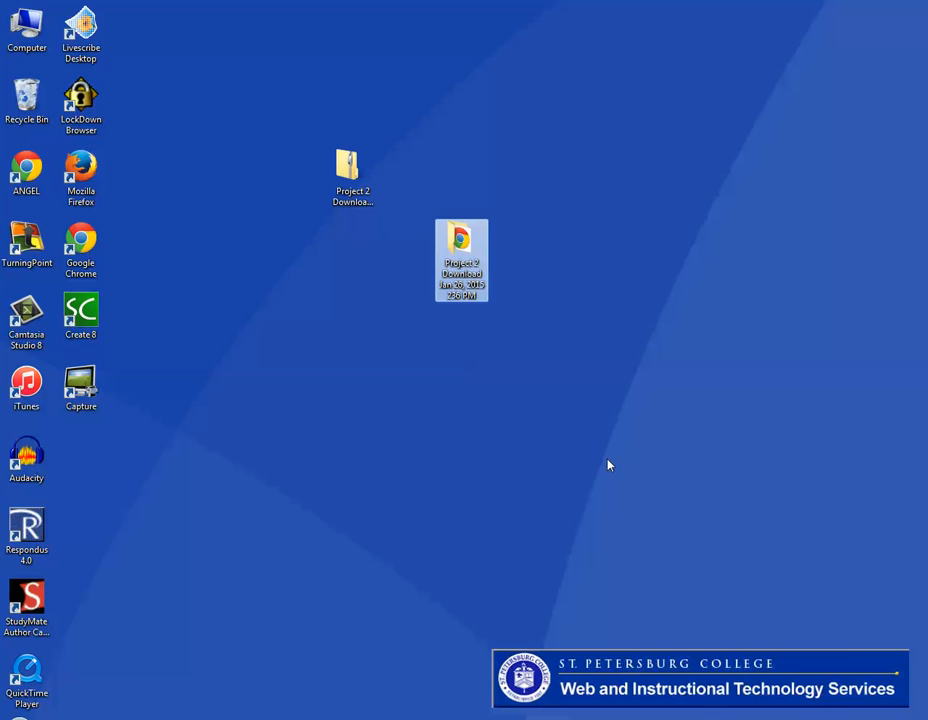
pyautogui.moveTo(460, 258)
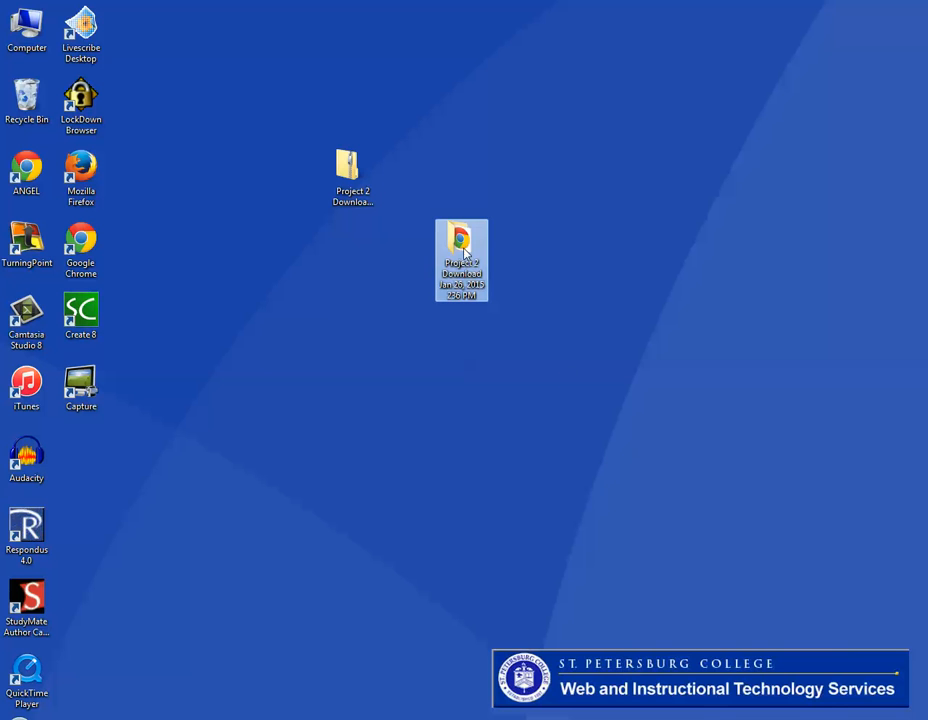
pyautogui.moveTo(460, 260)
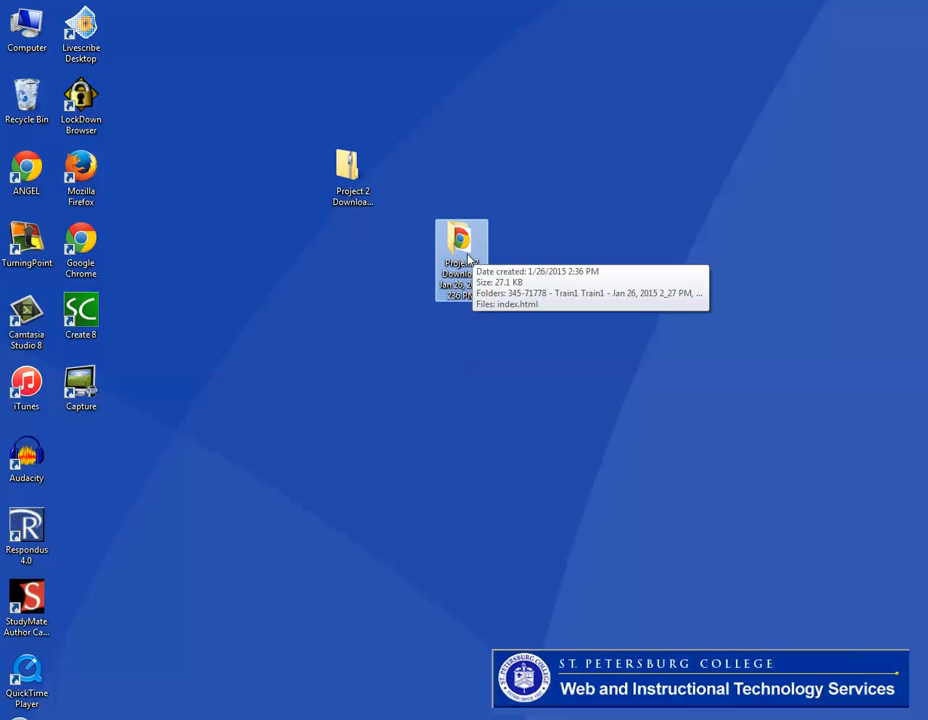
pyautogui.rightClick(460, 260)
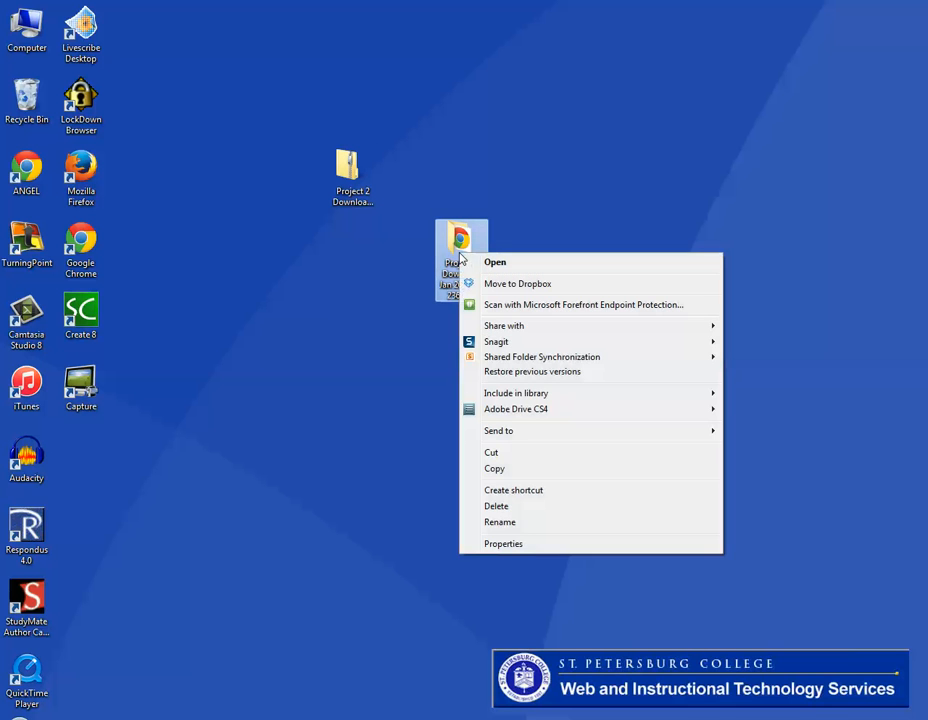
pyautogui.moveTo(520, 430)
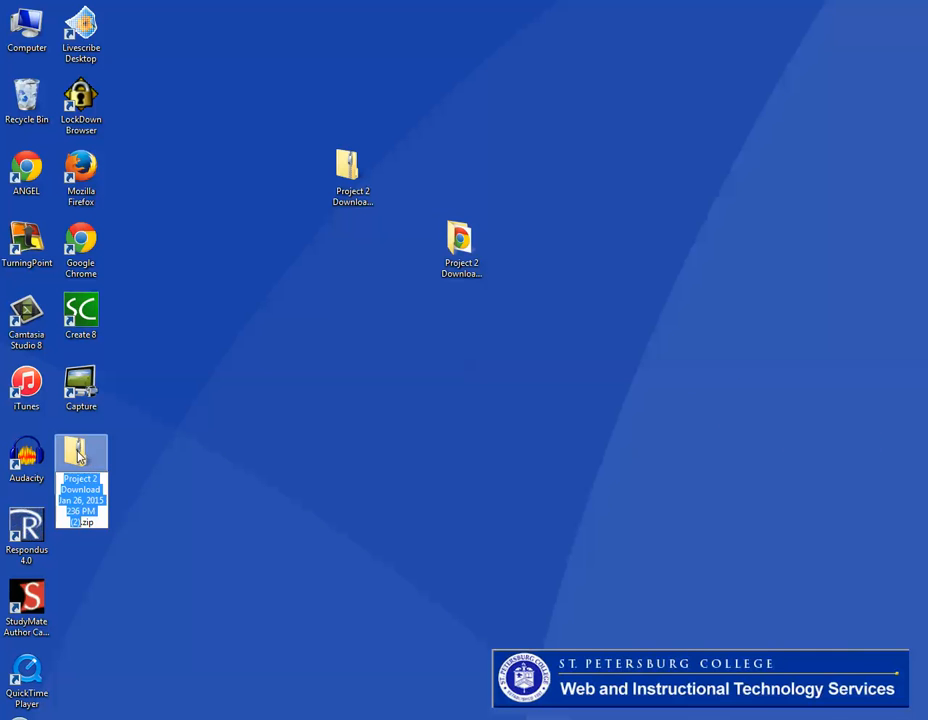
pyautogui.moveTo(80, 480); pyautogui.dragTo(624, 192)
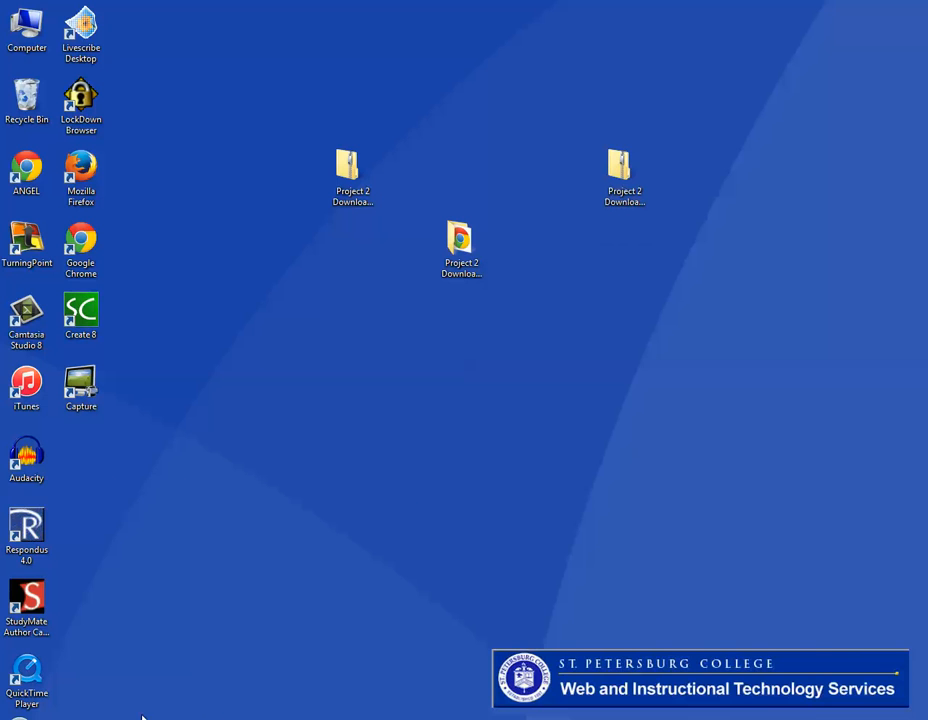
# - Upload the re-zipped folder as feedback files, attaching 2 files to the Project 2 submissions
pyautogui.doubleClick(460, 248)
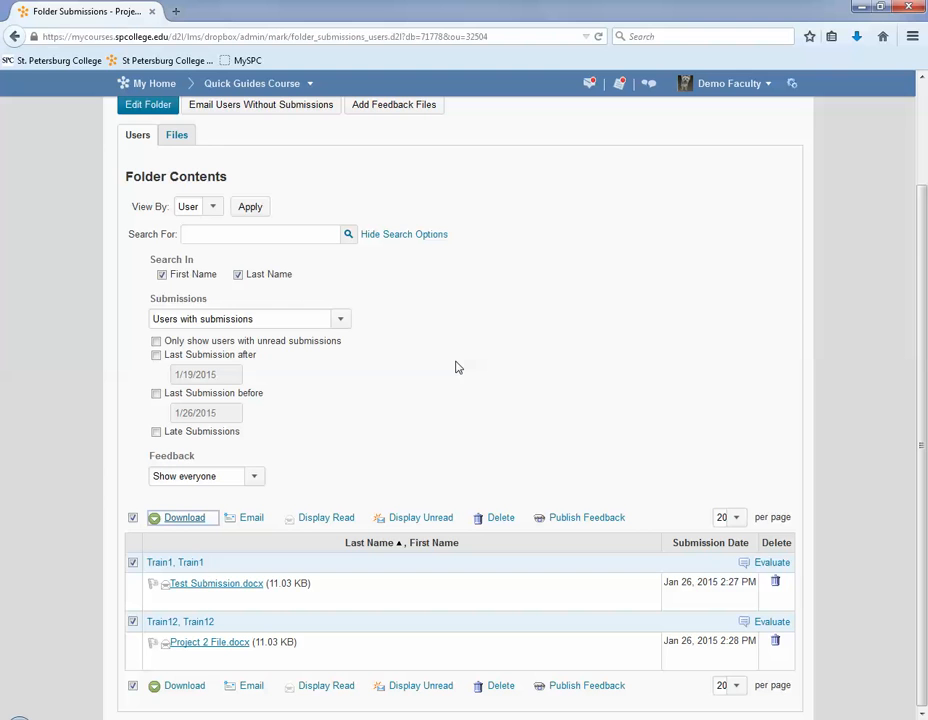
pyautogui.scroll(3)
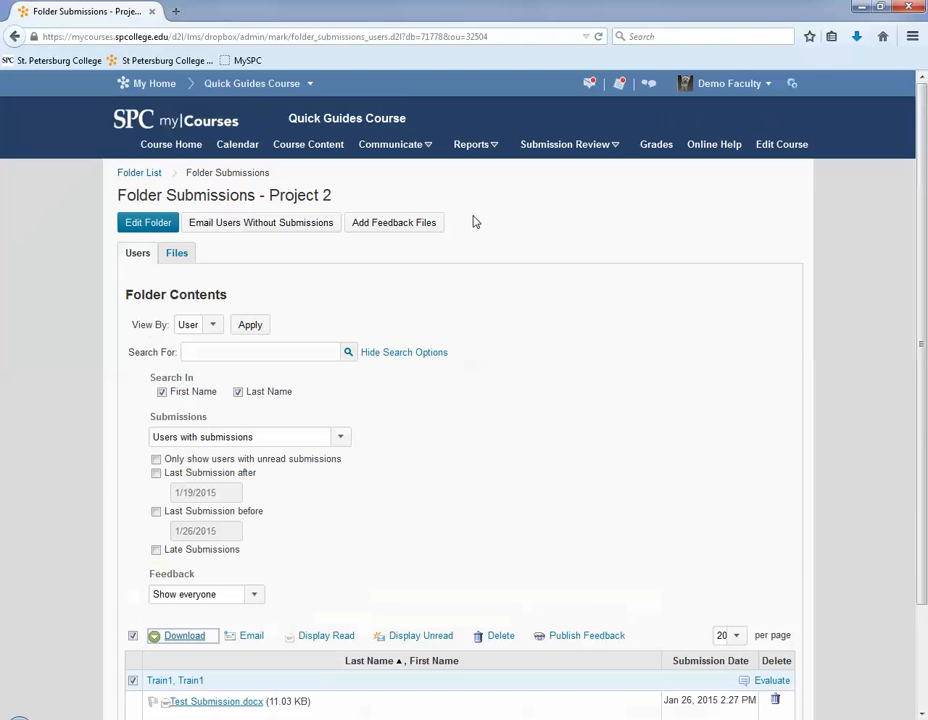
pyautogui.moveTo(394, 222)
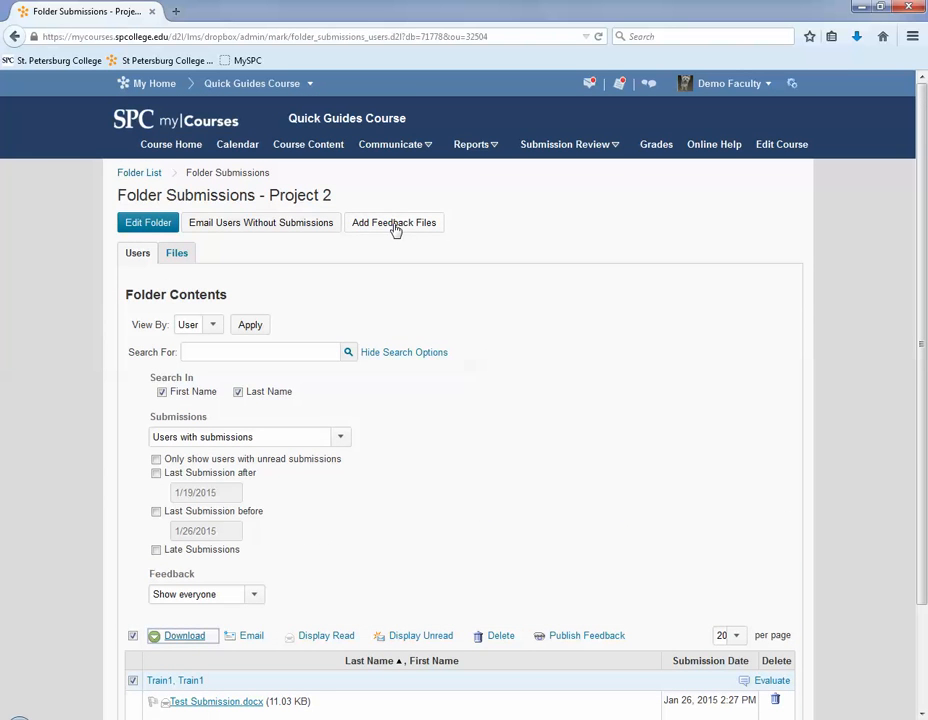
pyautogui.click(392, 222)
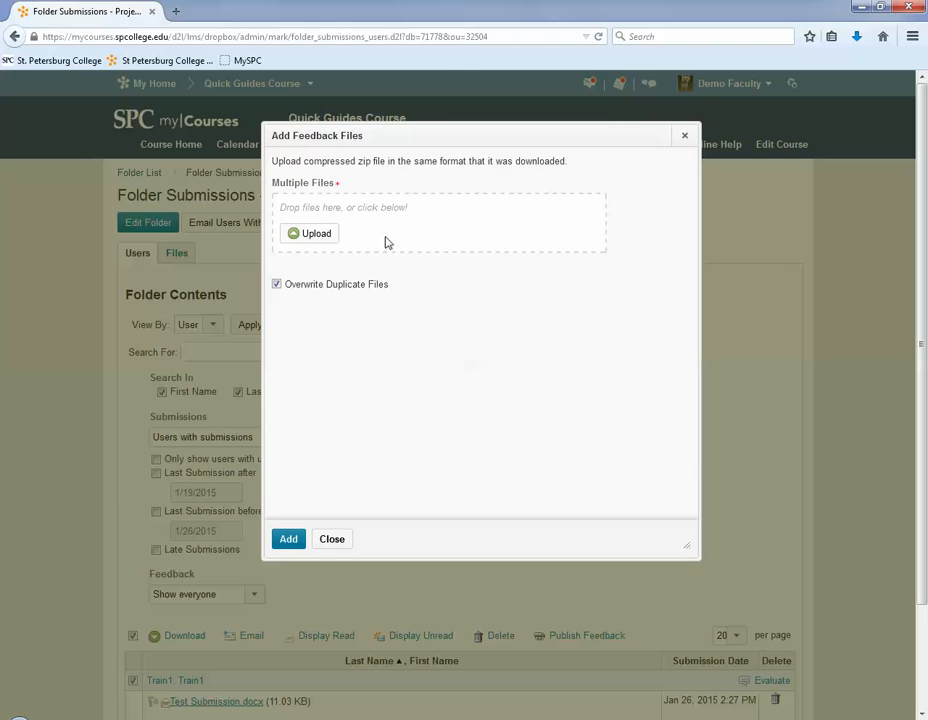
pyautogui.click(310, 232)
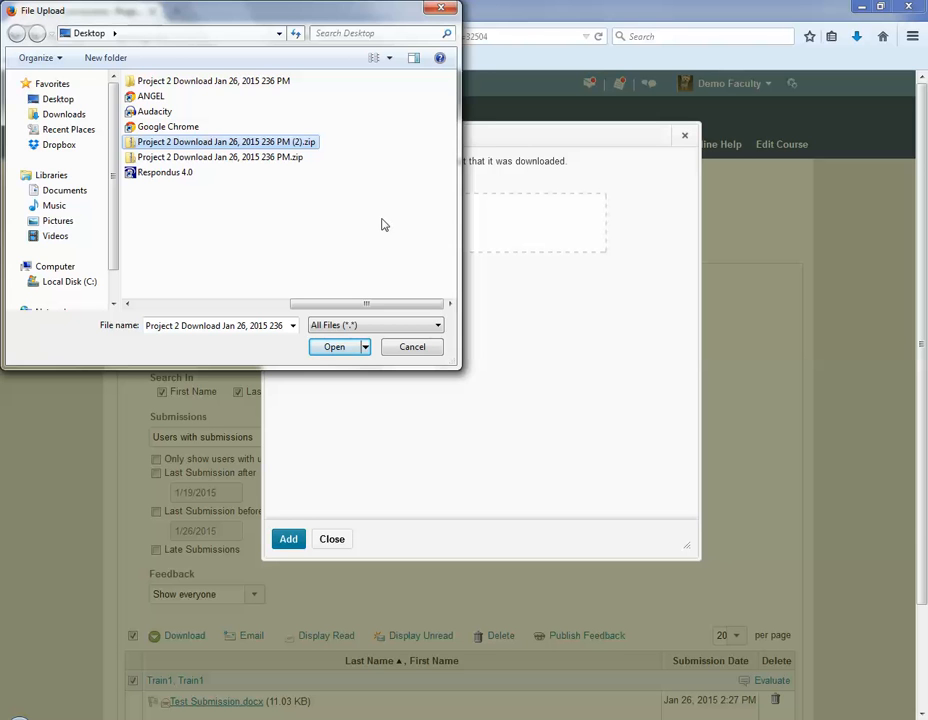
pyautogui.click(412, 346)
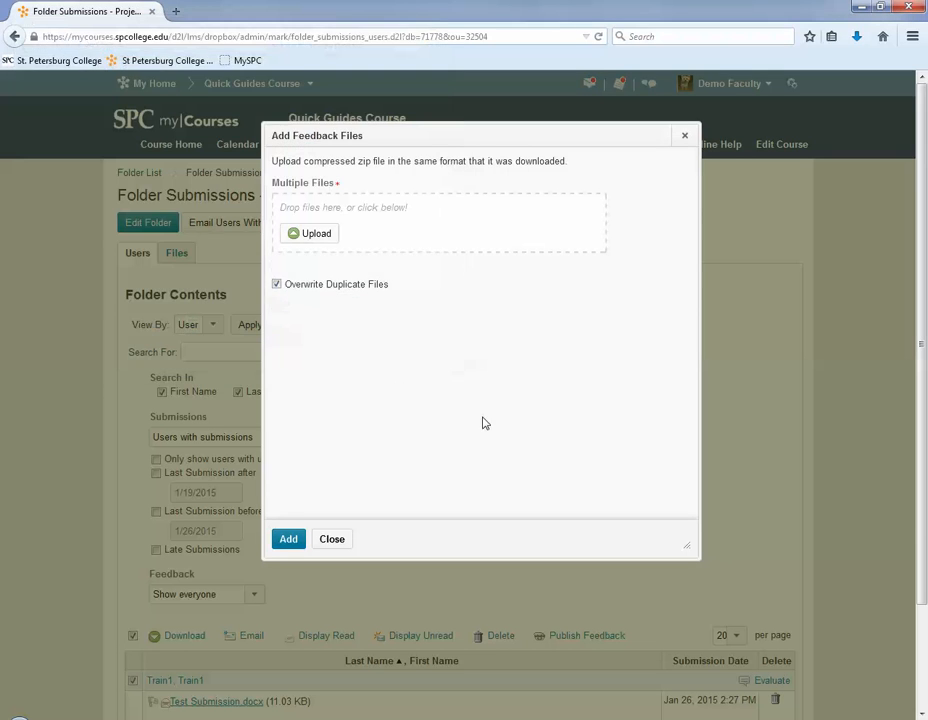
pyautogui.click(288, 540)
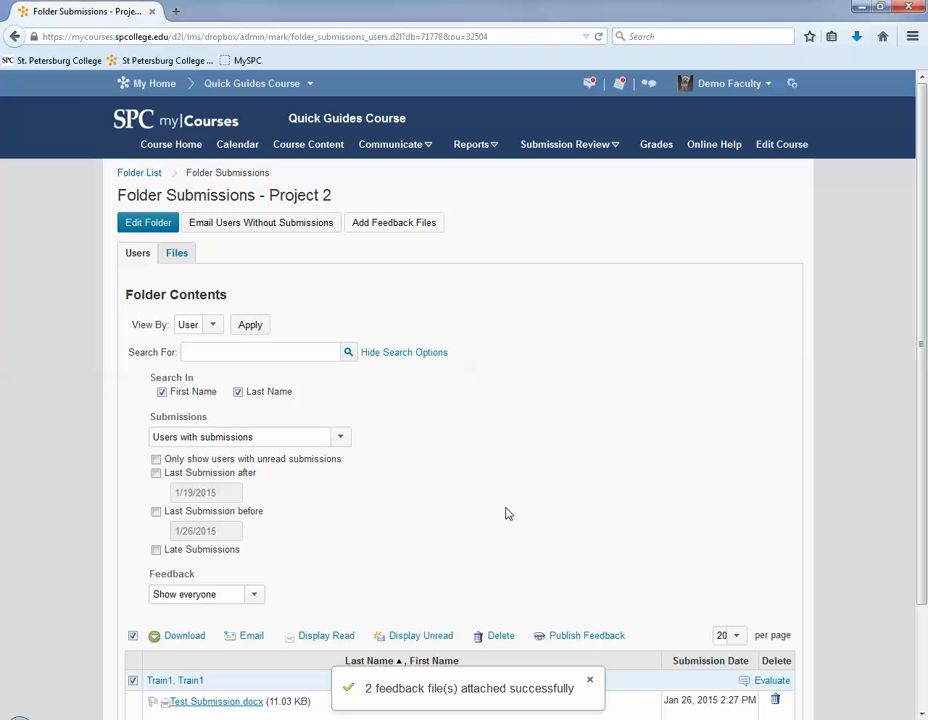
pyautogui.moveTo(452, 704)
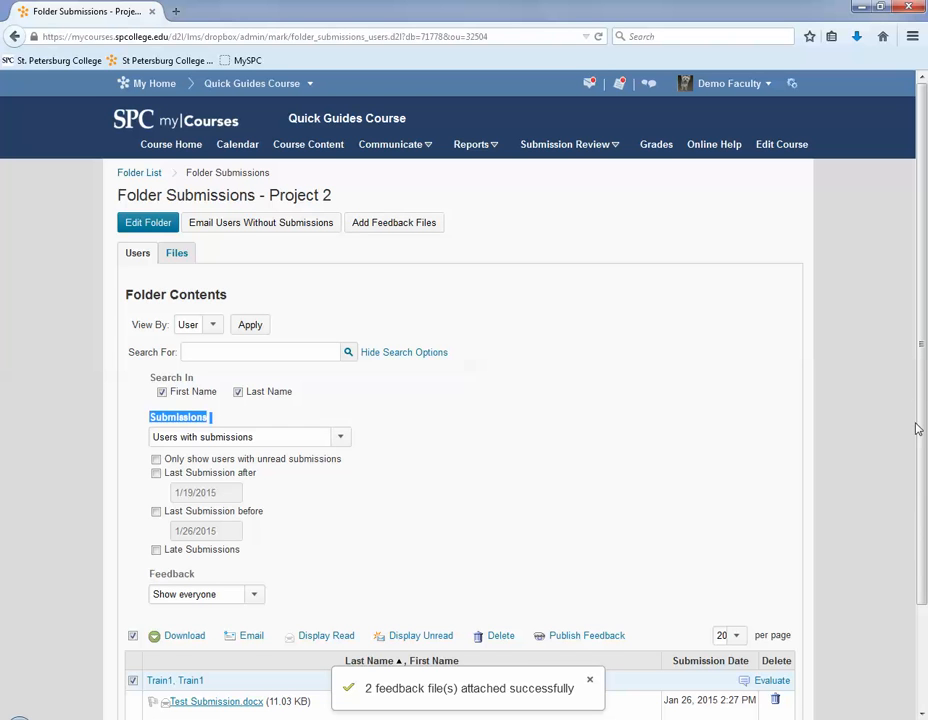
# - Evaluate Train1's Test Submission and enter a score of 45 out of 50
pyautogui.scroll(-3)
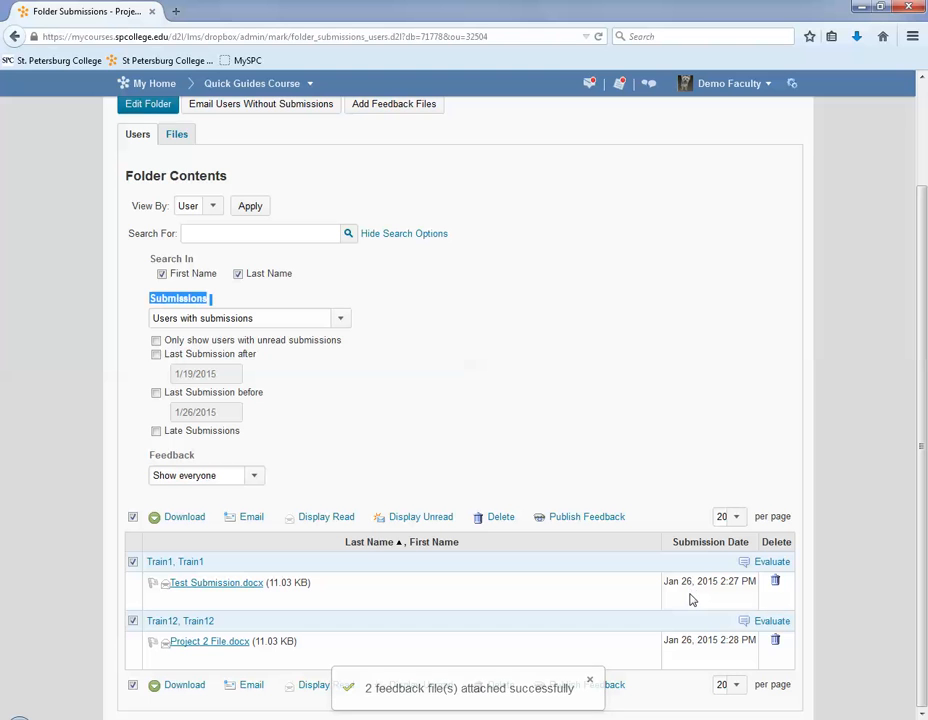
pyautogui.click(216, 582)
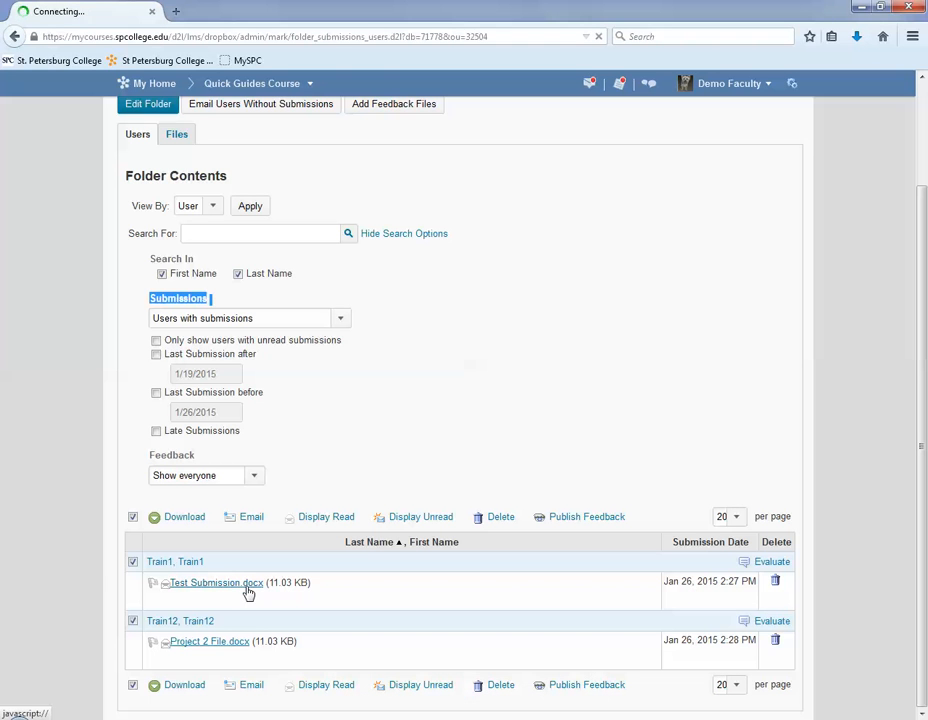
pyautogui.click(772, 560)
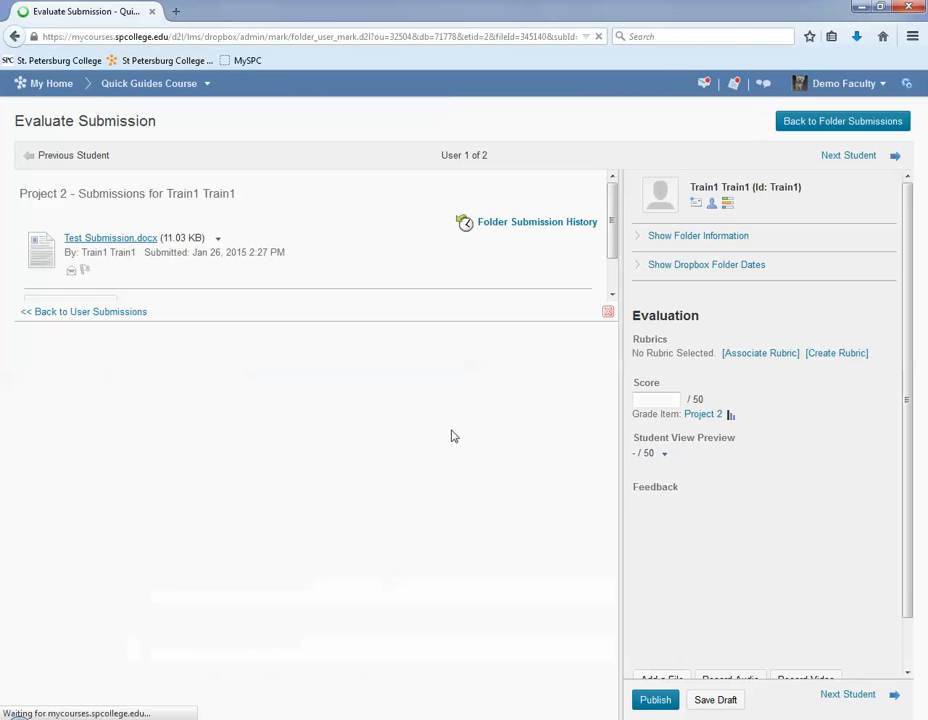
pyautogui.click(110, 236)
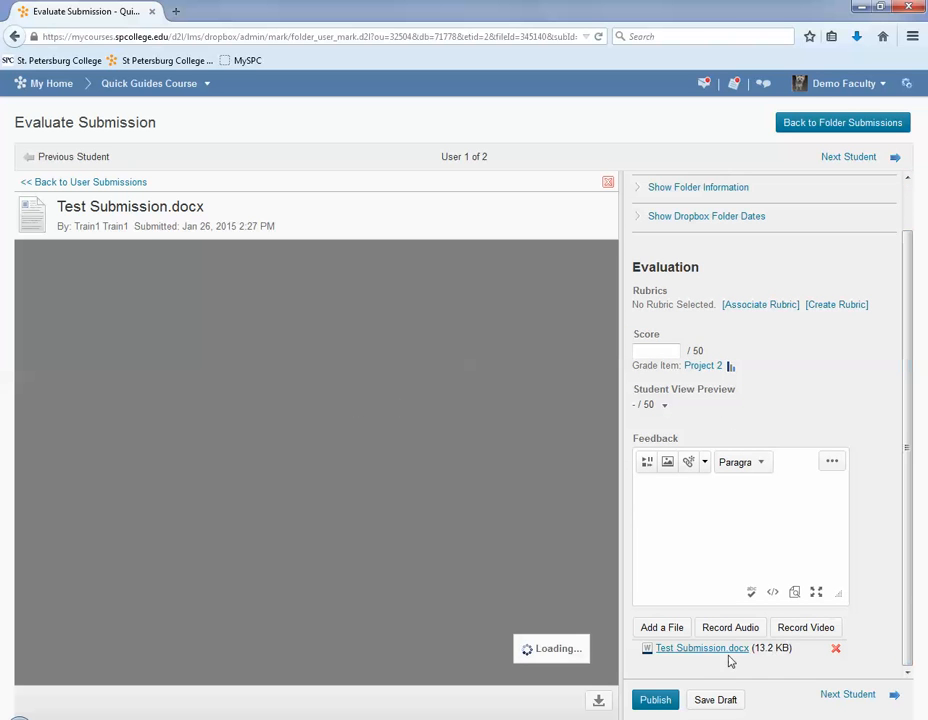
pyautogui.moveTo(700, 648)
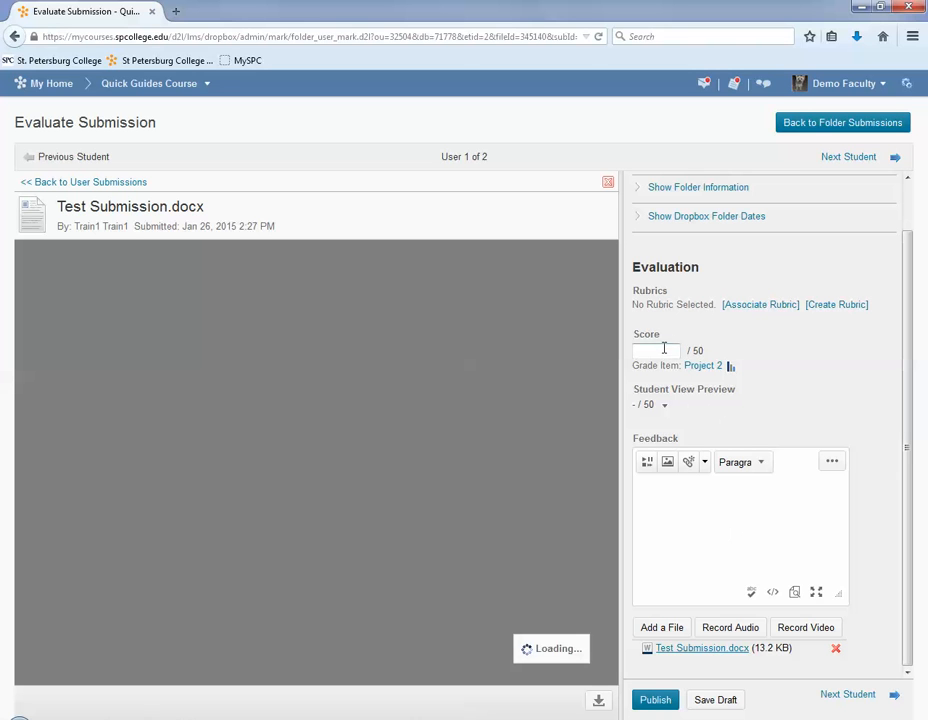
pyautogui.write('45')
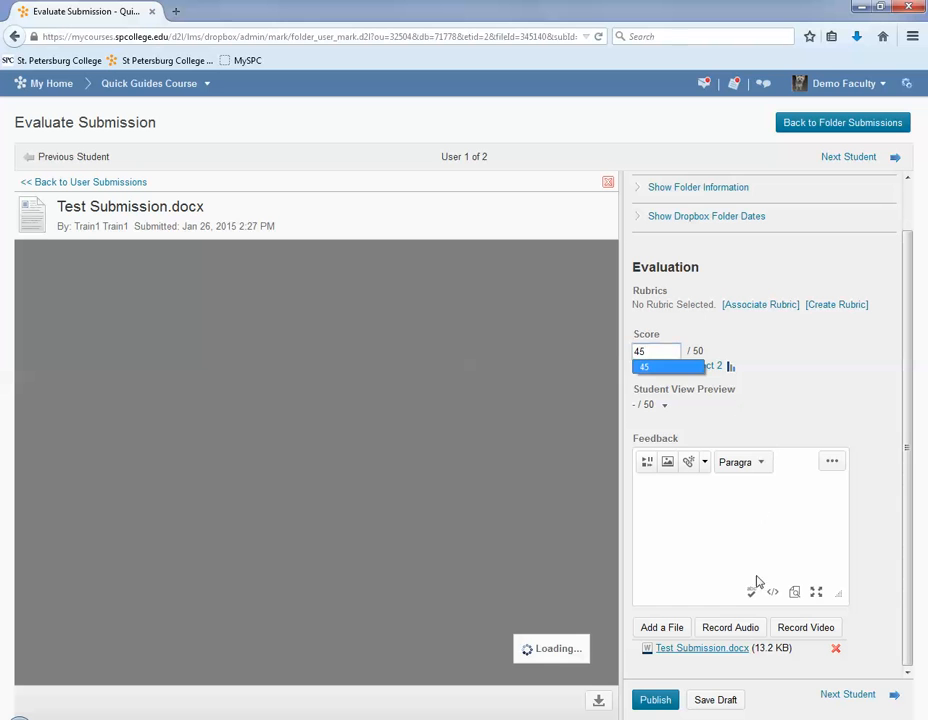
pyautogui.click(700, 648)
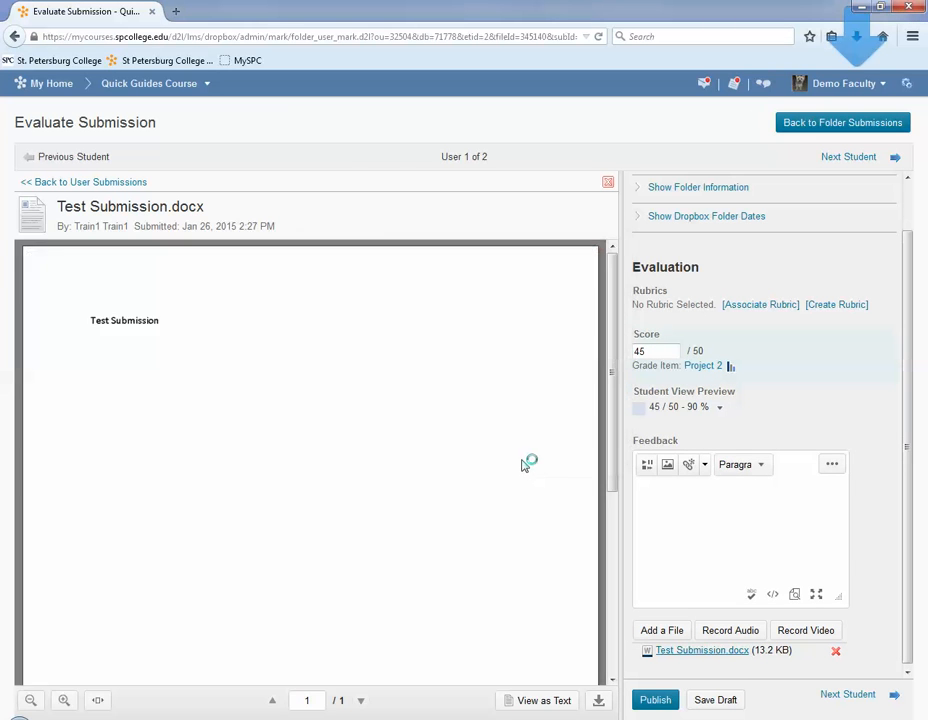
pyautogui.click(700, 650)
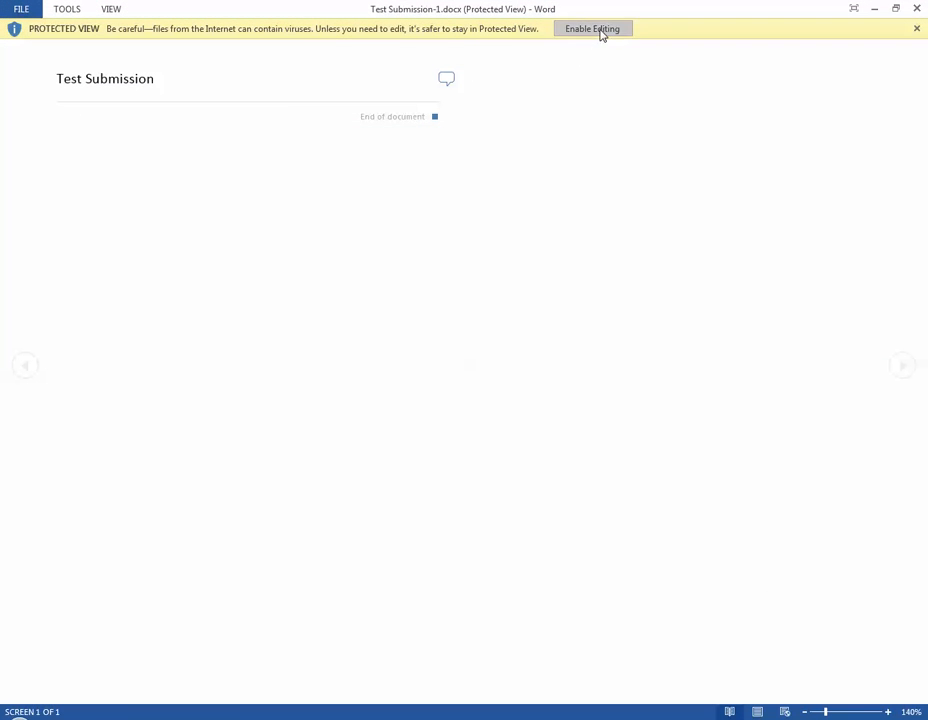
pyautogui.click(592, 28)
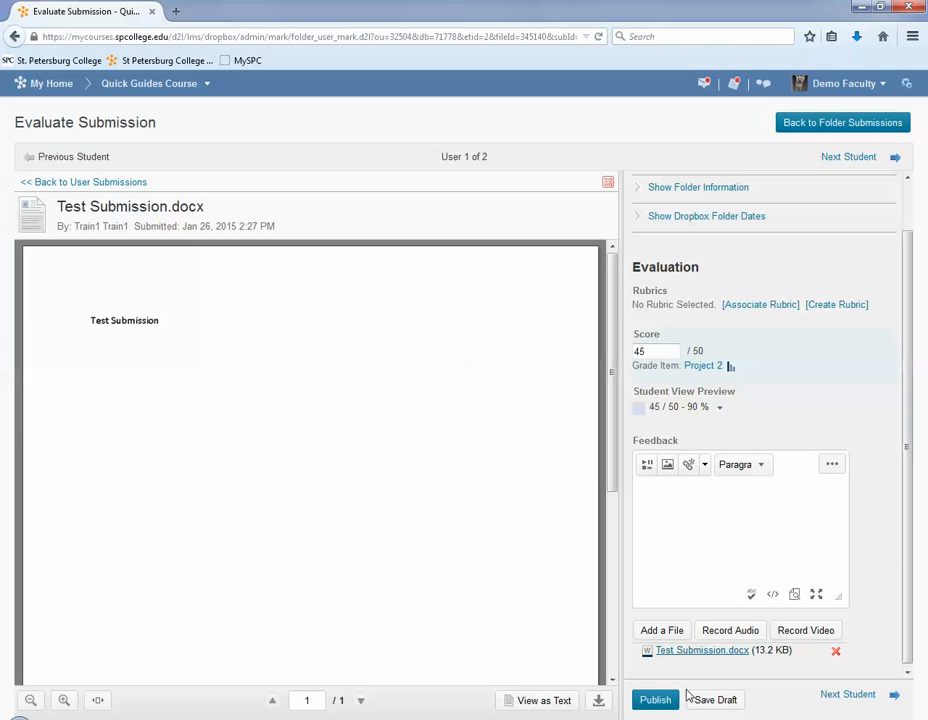
# - Publish the first student's 45/50, then score the second student 42/50 and publish it
pyautogui.click(716, 700)
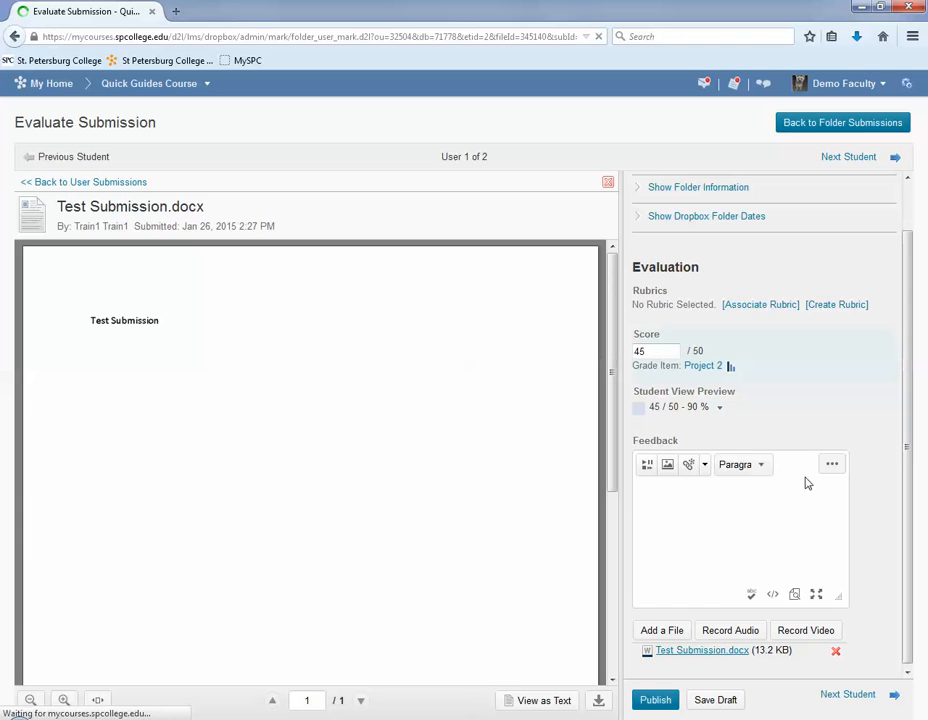
pyautogui.click(656, 700)
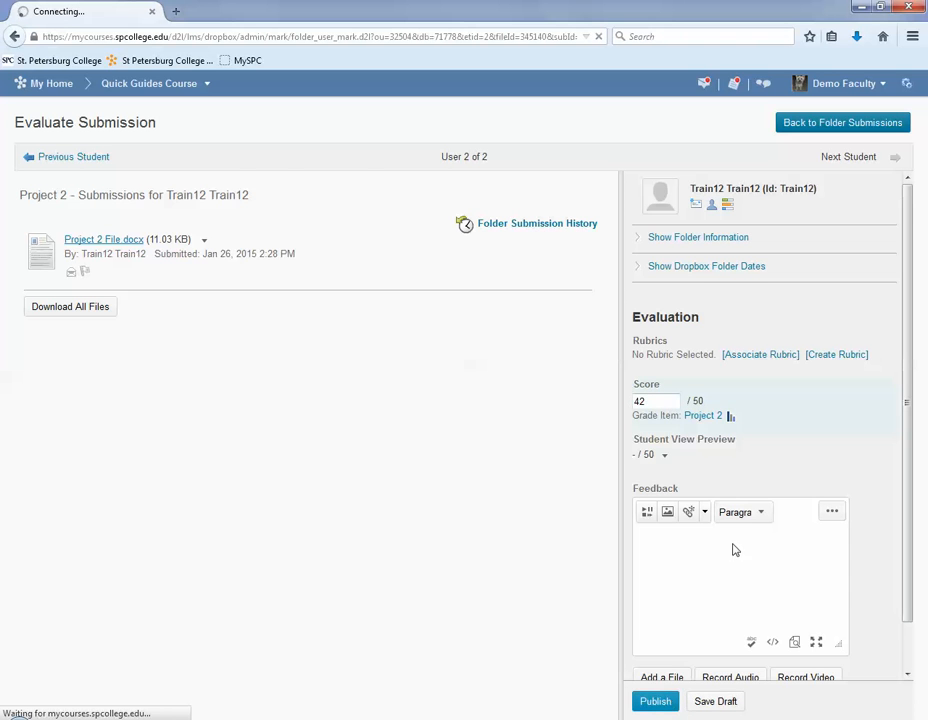
pyautogui.click(656, 700)
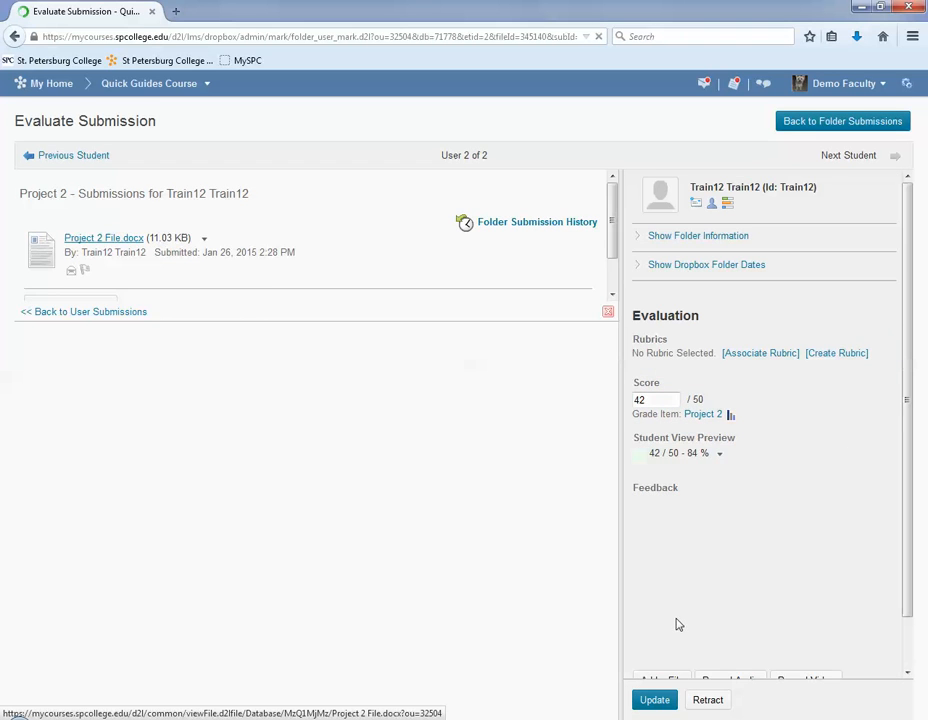
# - Return from the evaluation to Folder Submissions and back to the Dropbox Folders list
pyautogui.click(654, 700)
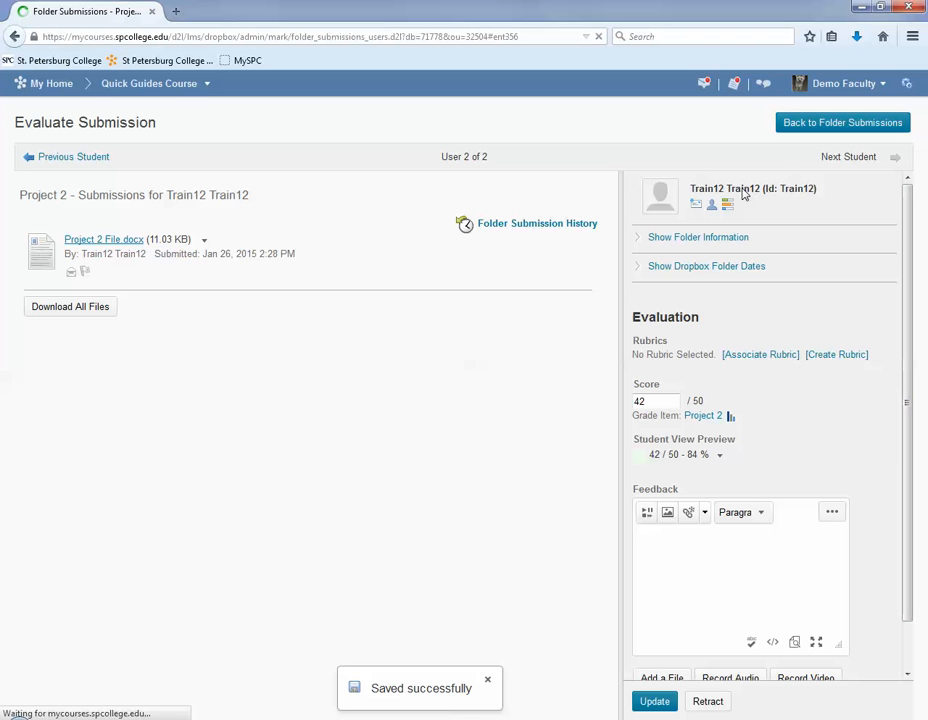
pyautogui.click(842, 122)
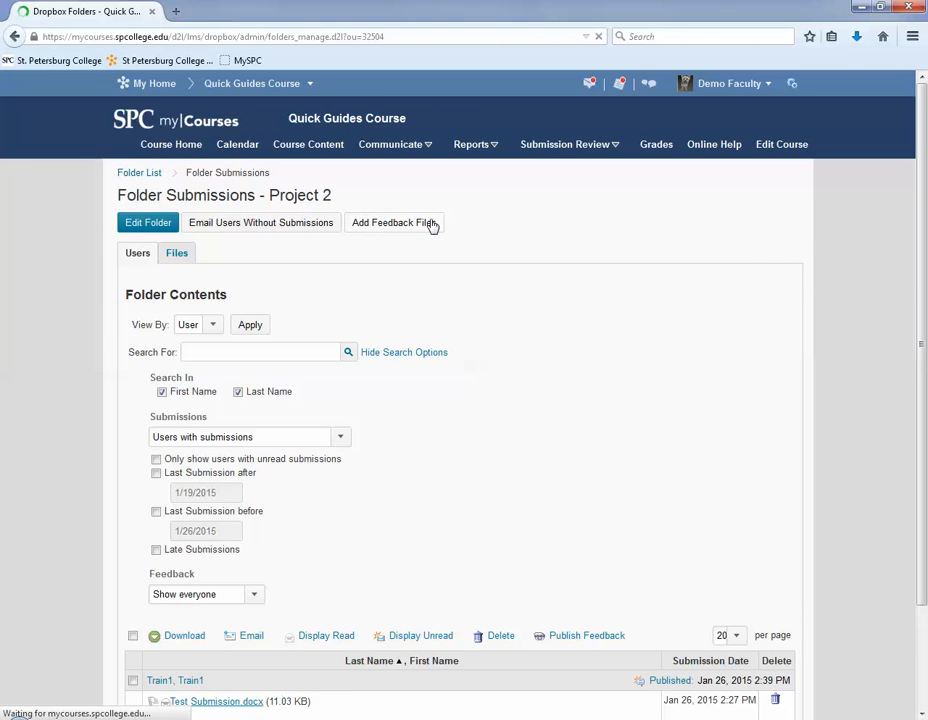
pyautogui.click(140, 172)
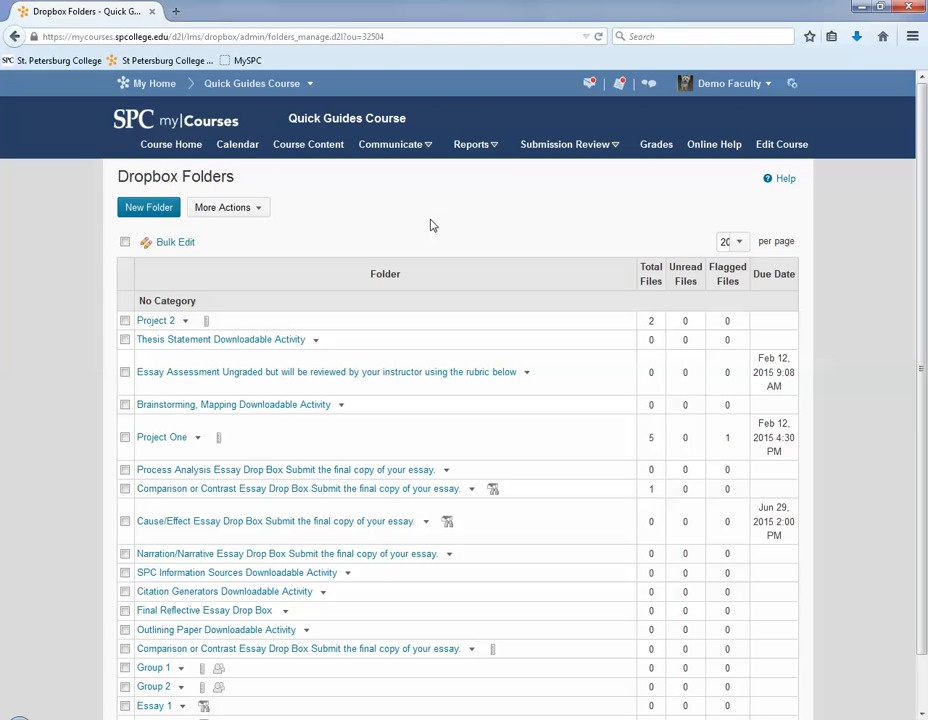